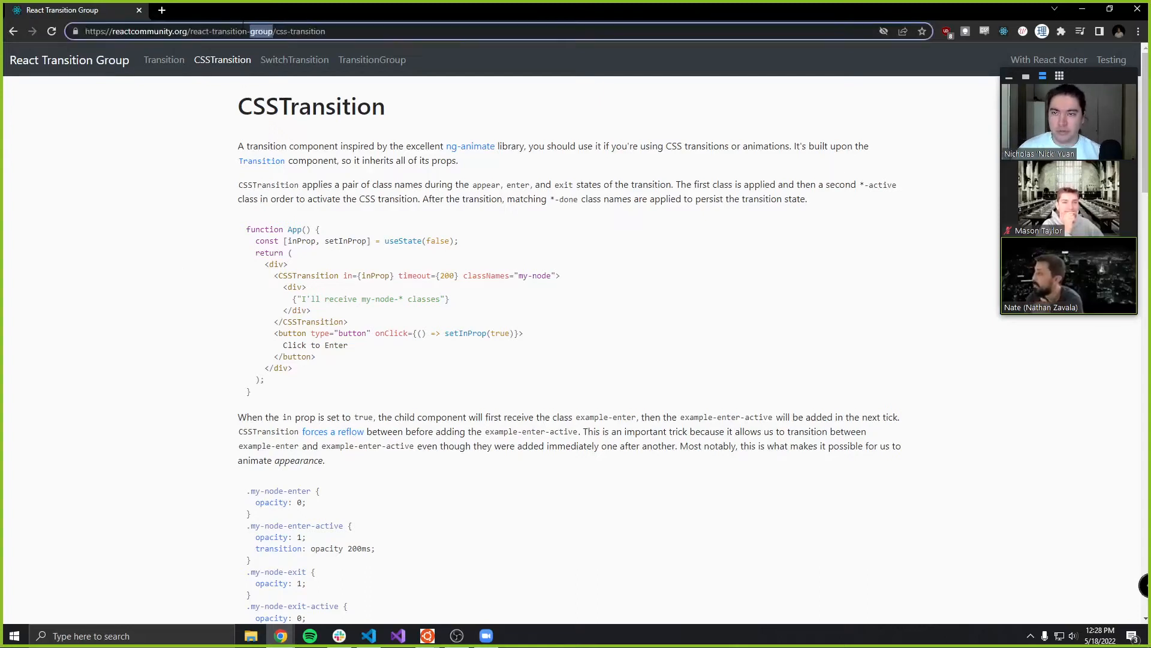
Browse the CSSTransition and TransitionGroup documentation pages in React Transition Group docs.
click(202, 31)
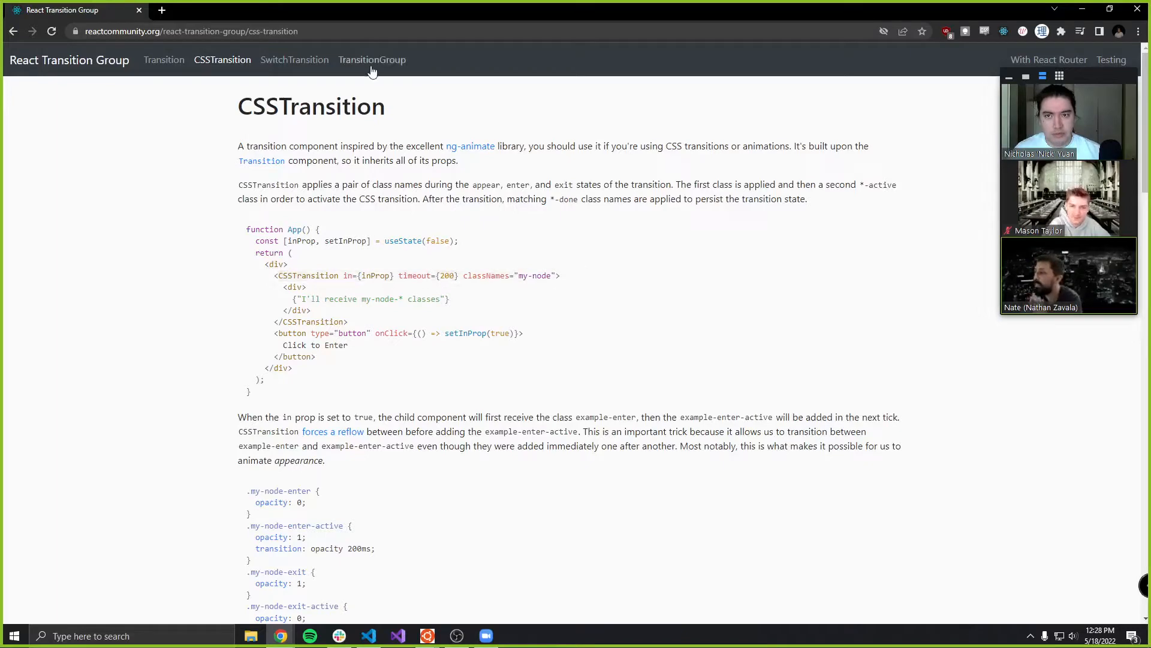
click(371, 60)
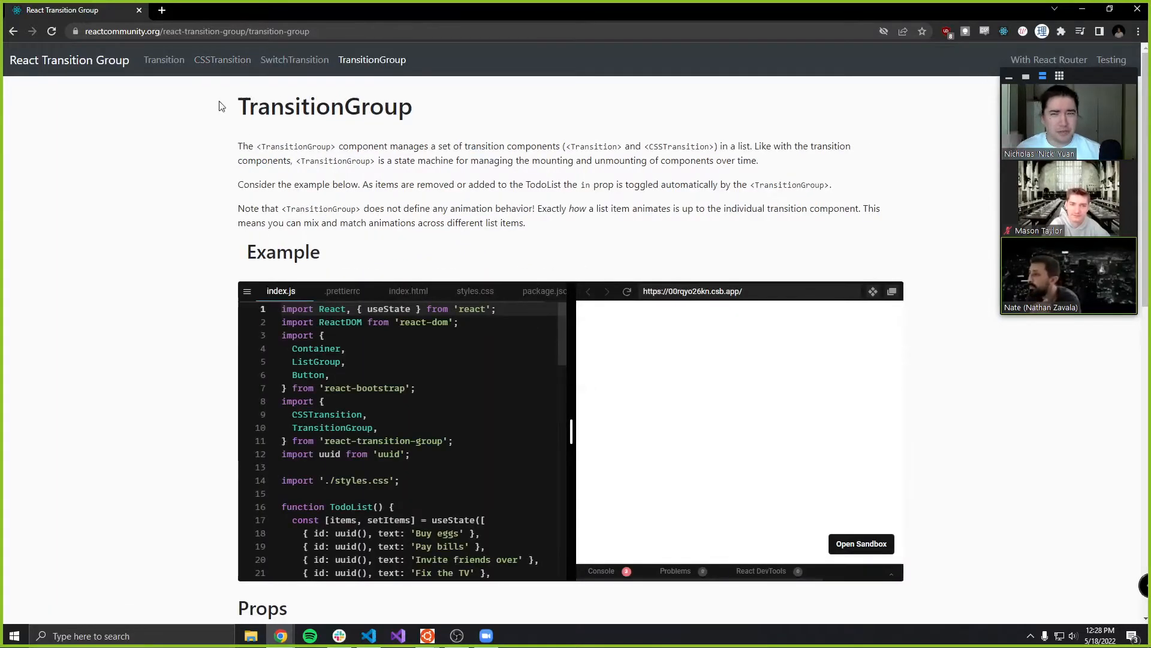
click(224, 60)
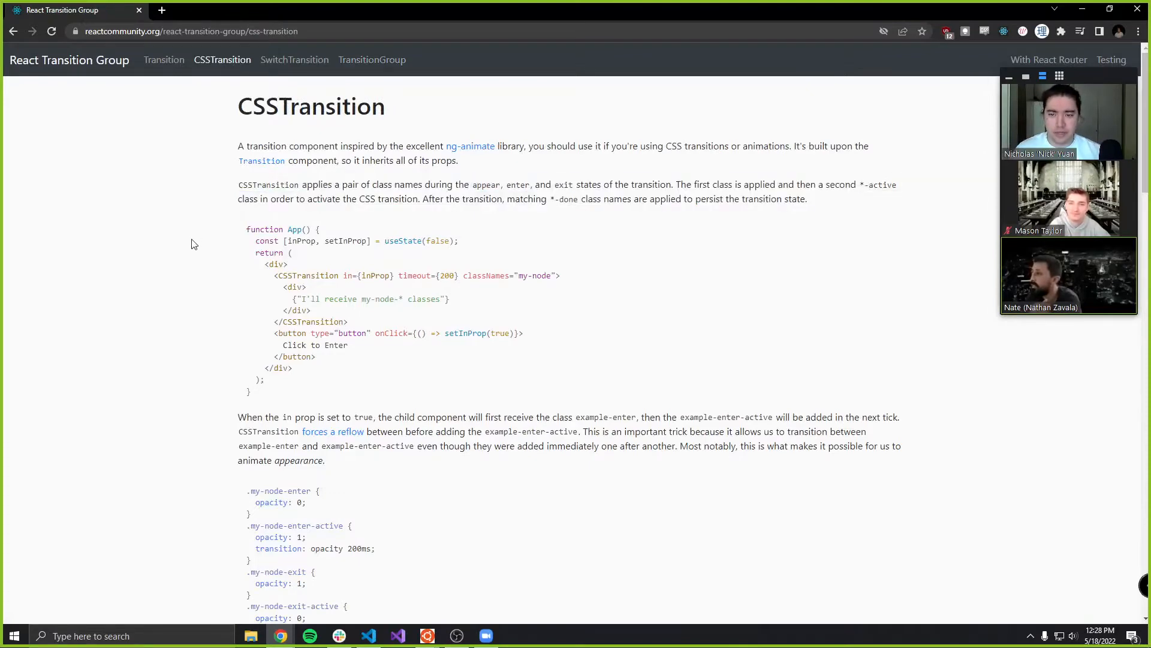
scroll(down, 3)
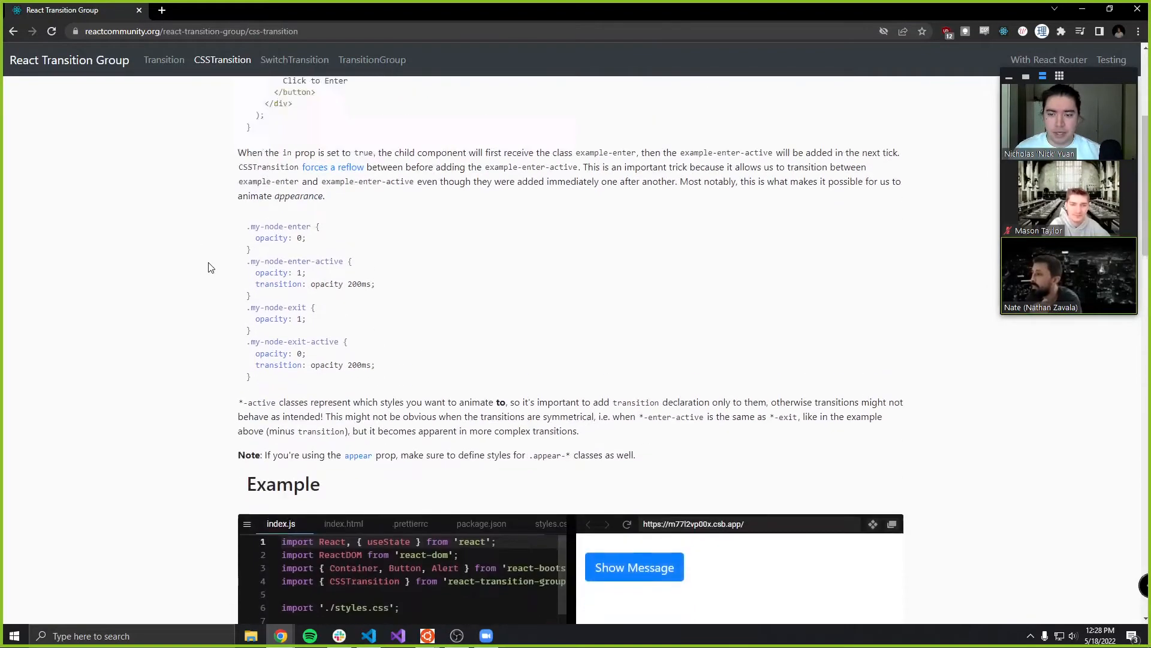
scroll(up, 3)
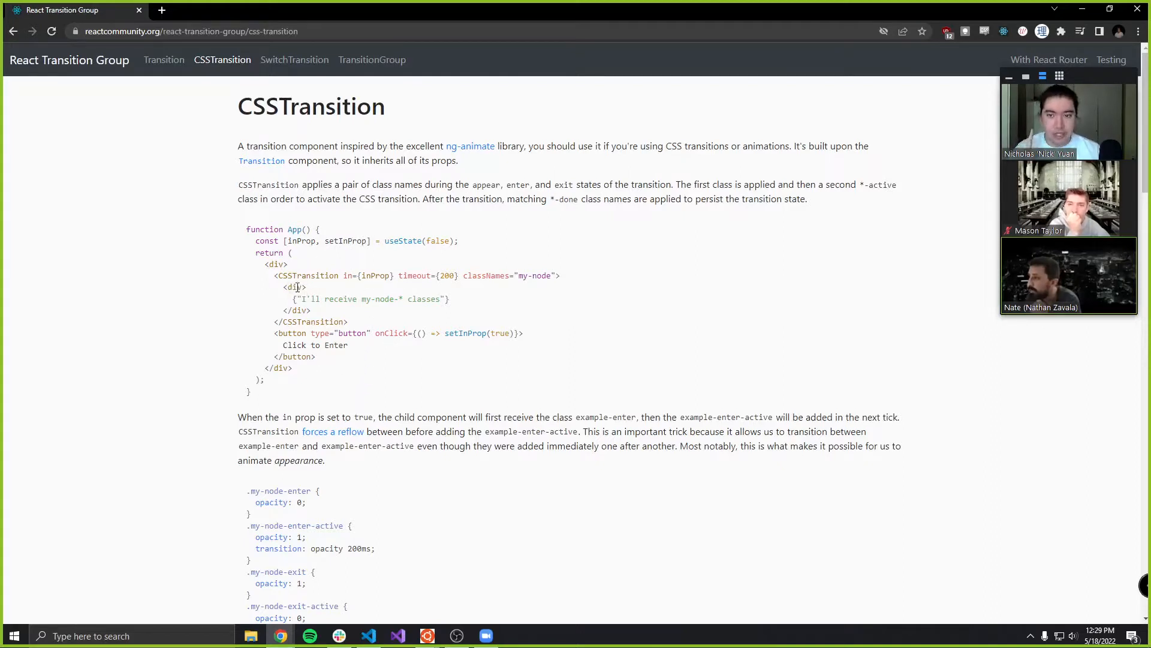
mouse_move(295, 295)
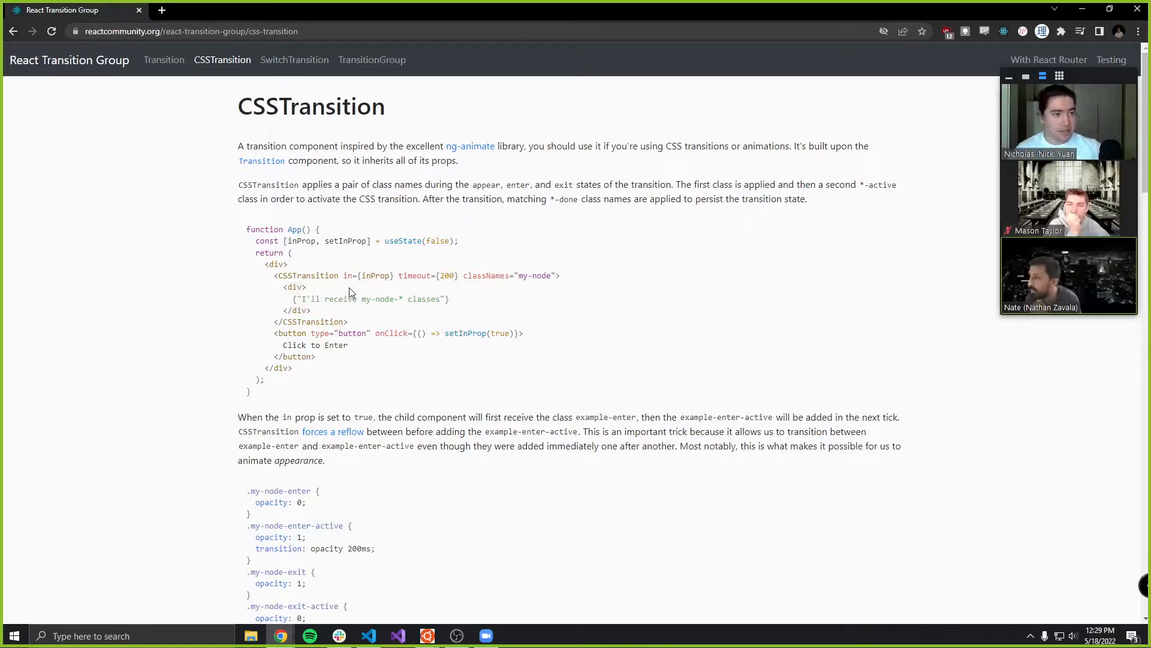
scroll(down, 3)
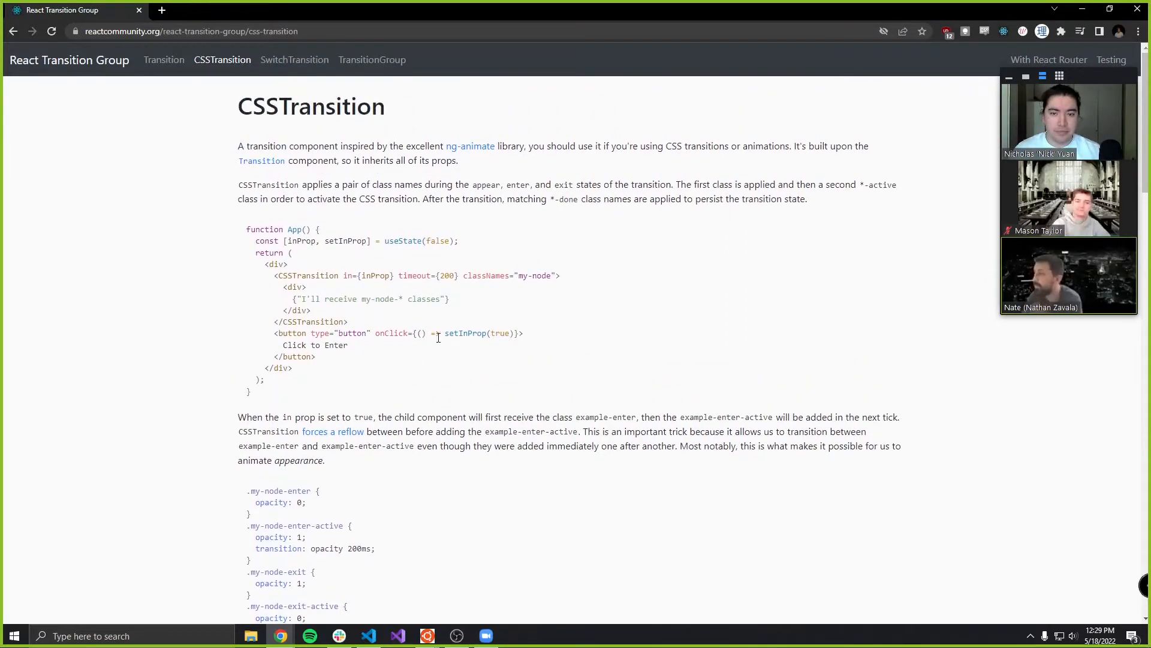
scroll(down, 3)
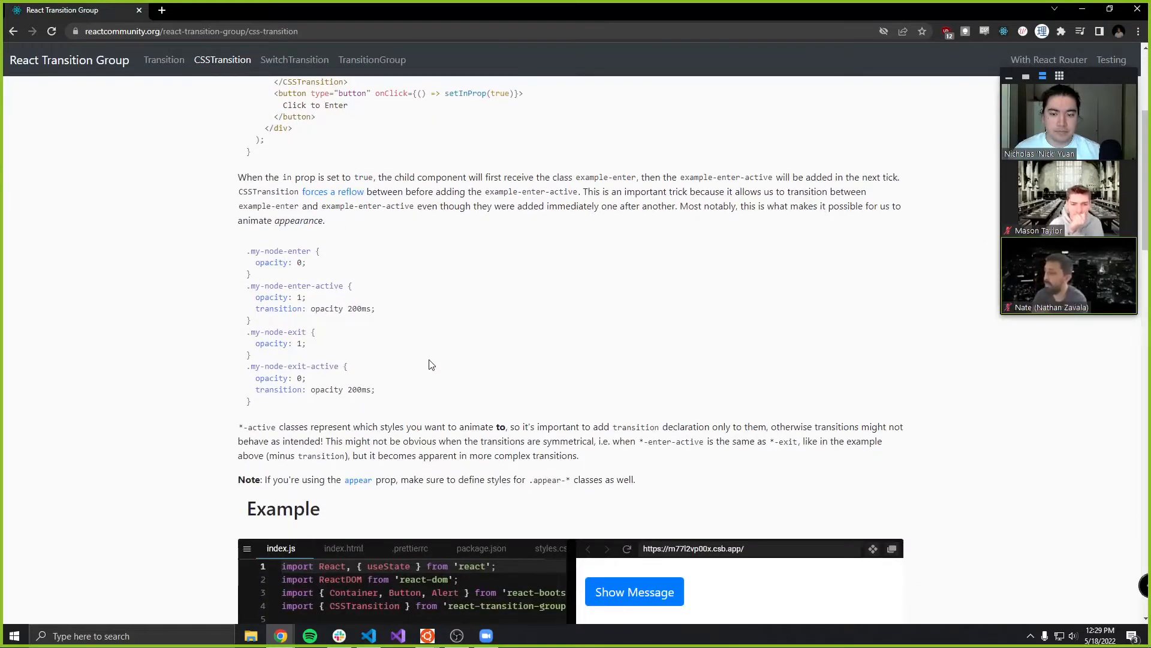
scroll(up, 3)
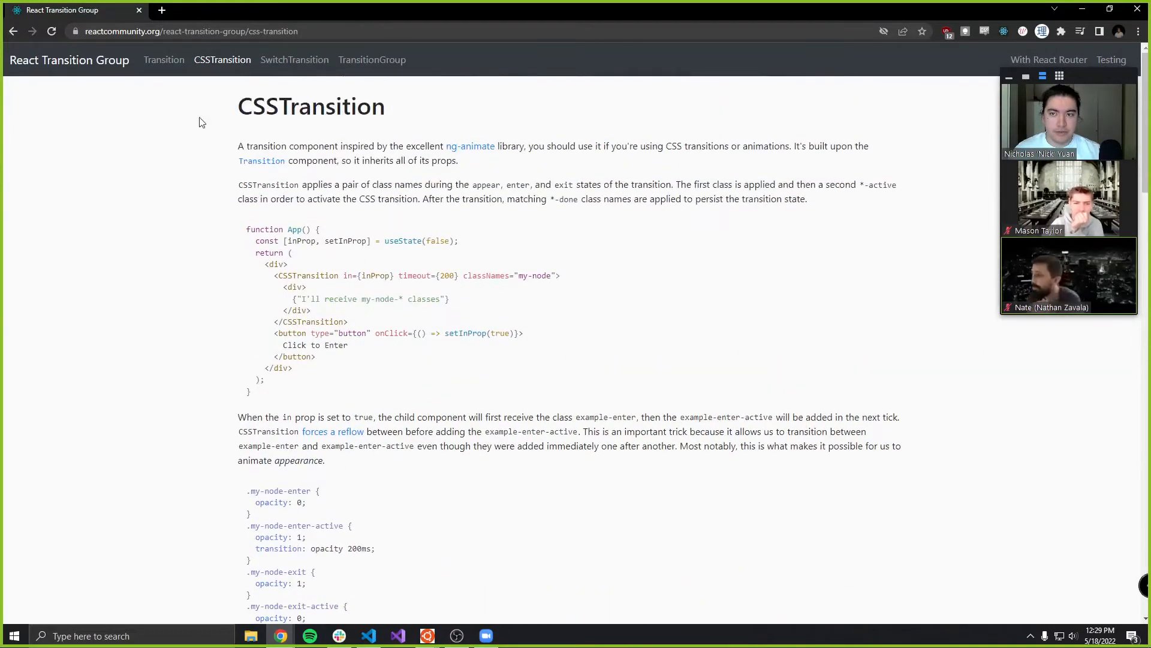
double_click(379, 185)
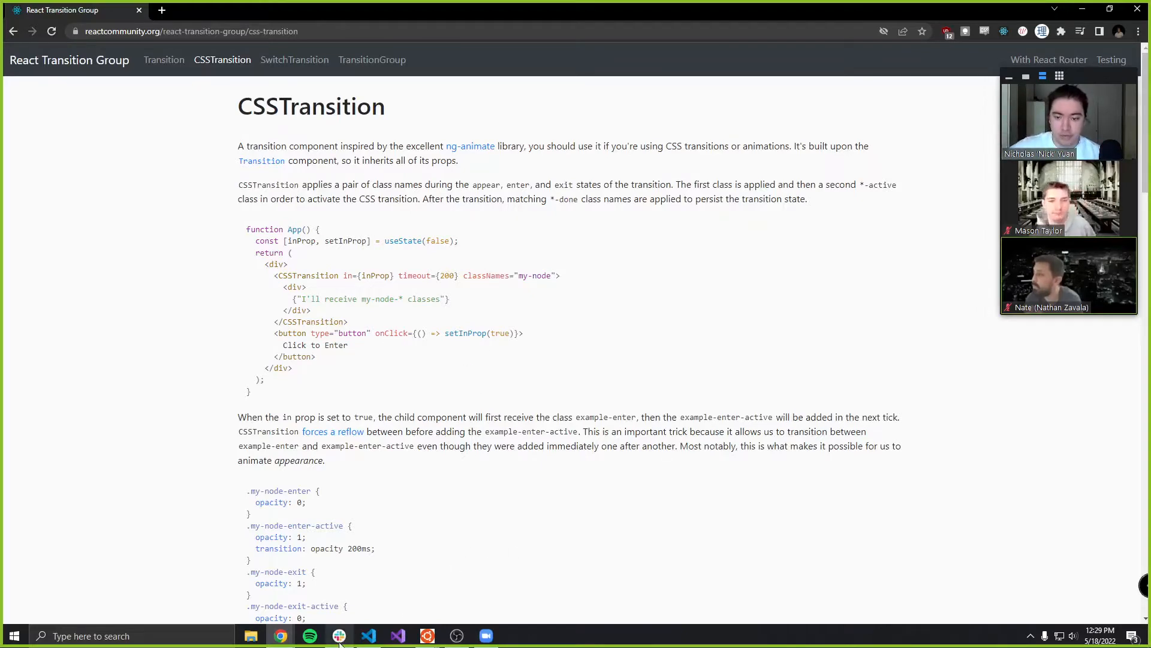
Return to VS Code with ProjectCard.js beside ProjectCard.css.
click(368, 635)
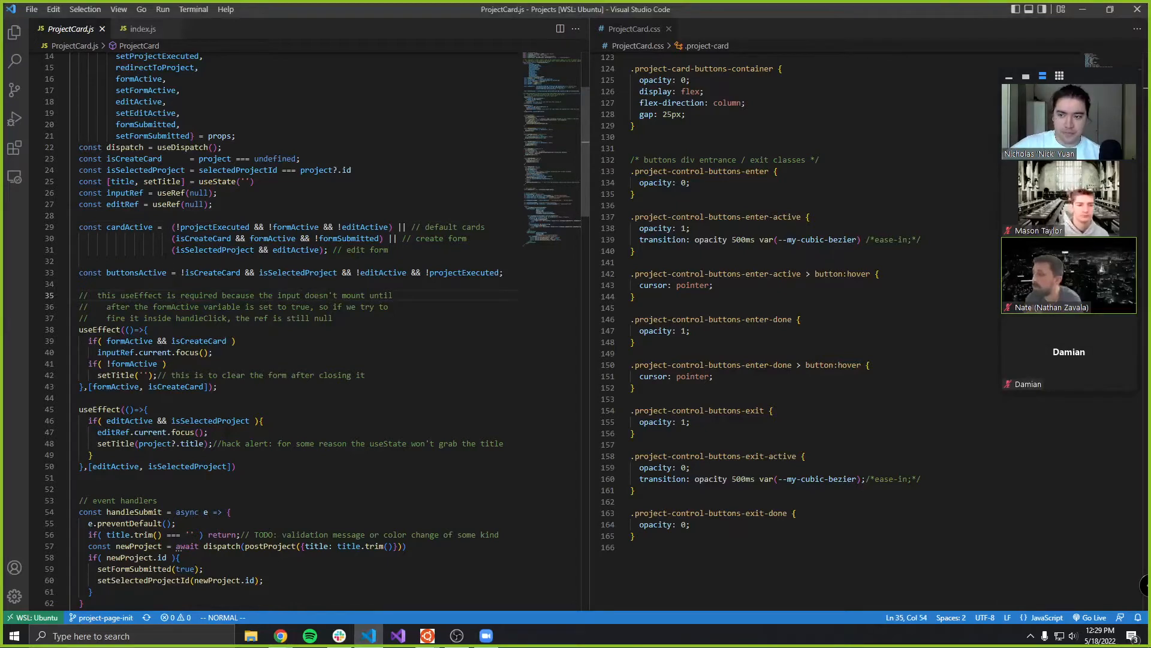
scroll(down, 3)
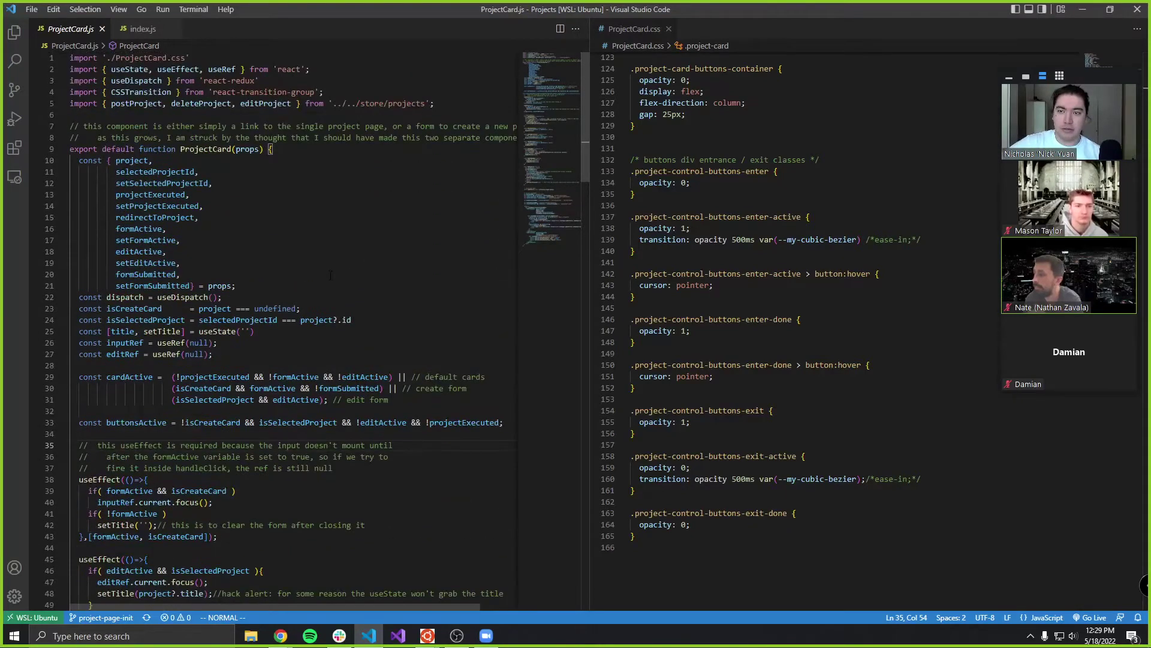
mouse_move(311, 246)
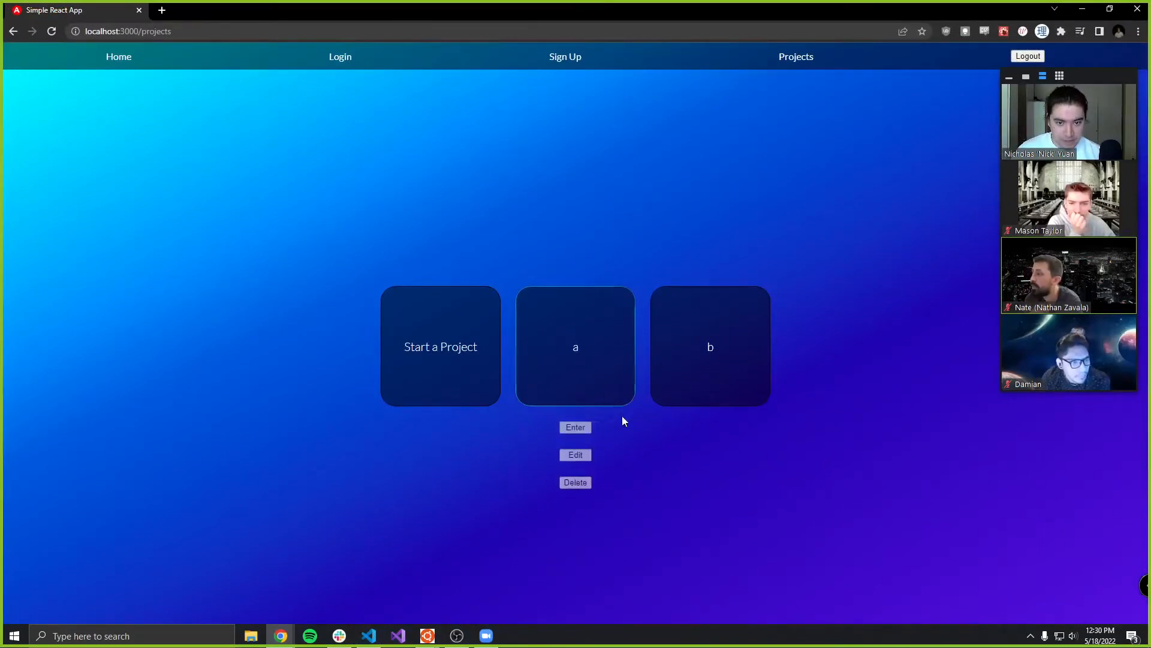
mouse_move(589, 385)
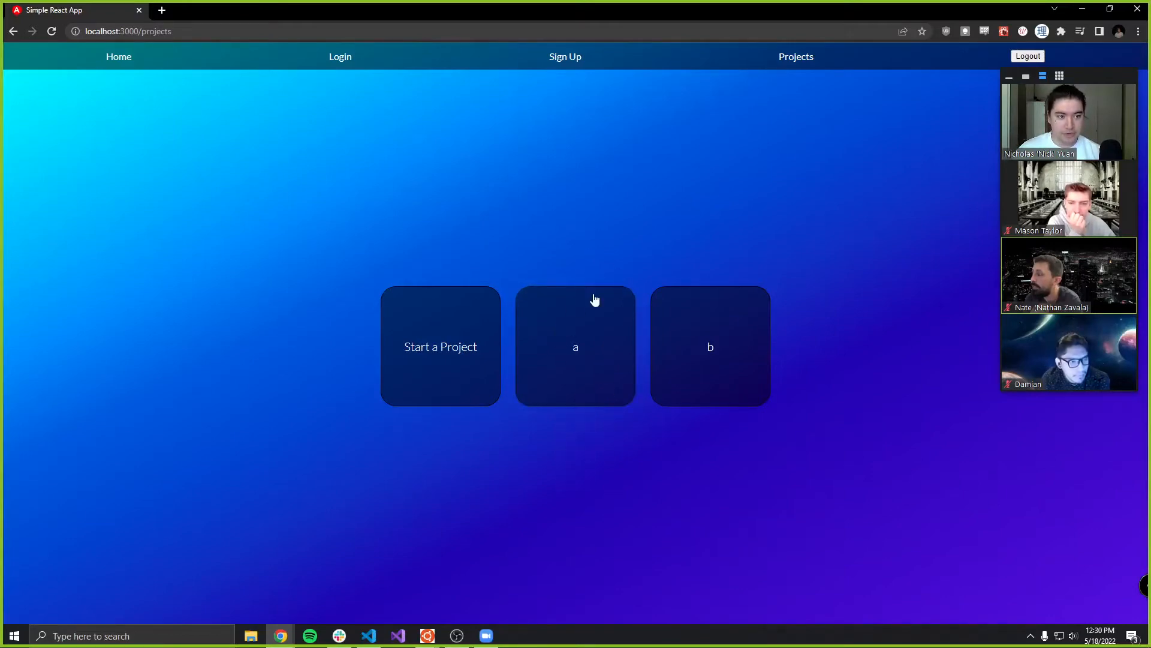
Deselect project card a so its Enter, Edit and Delete buttons fade out.
click(442, 346)
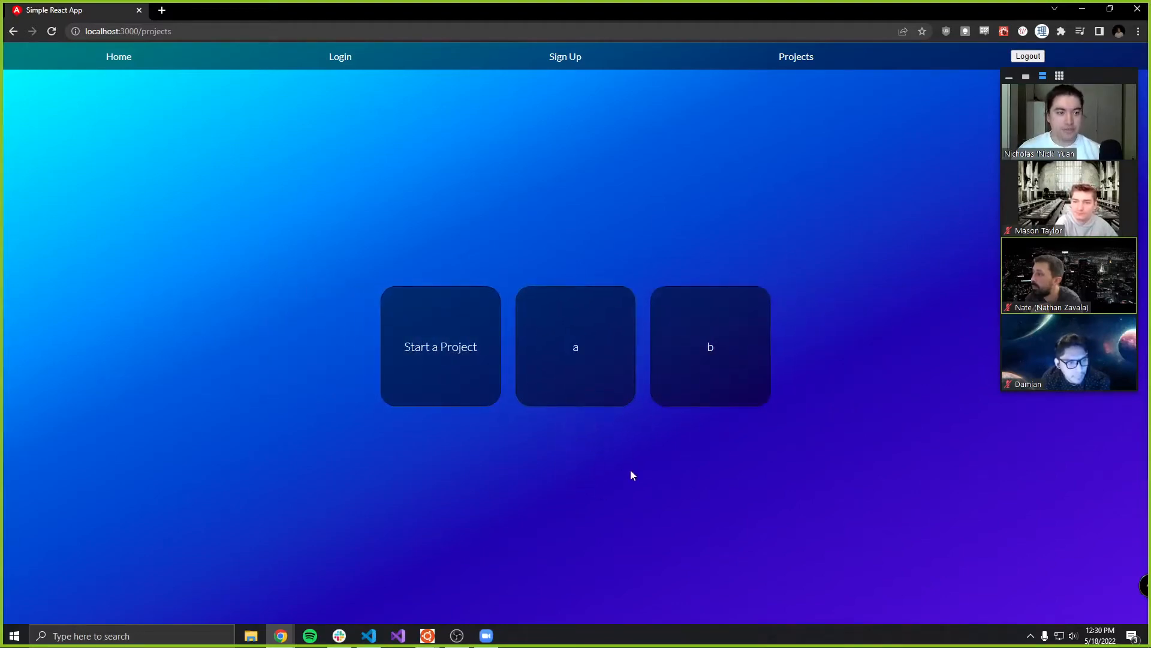
mouse_move(621, 403)
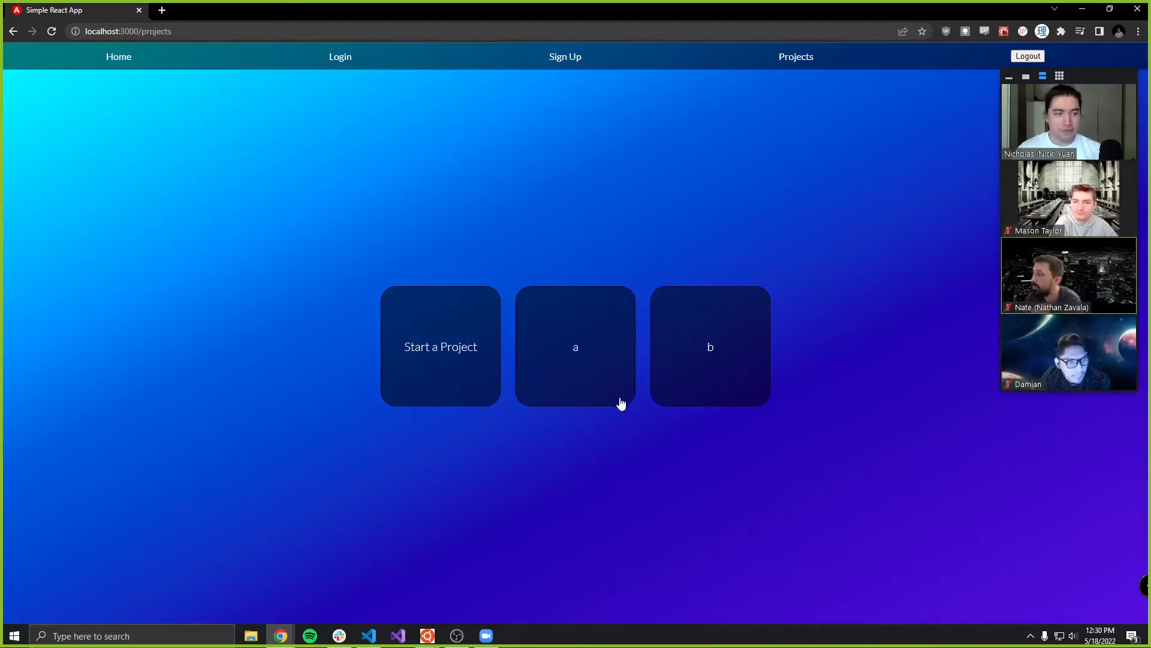
mouse_move(1082, 20)
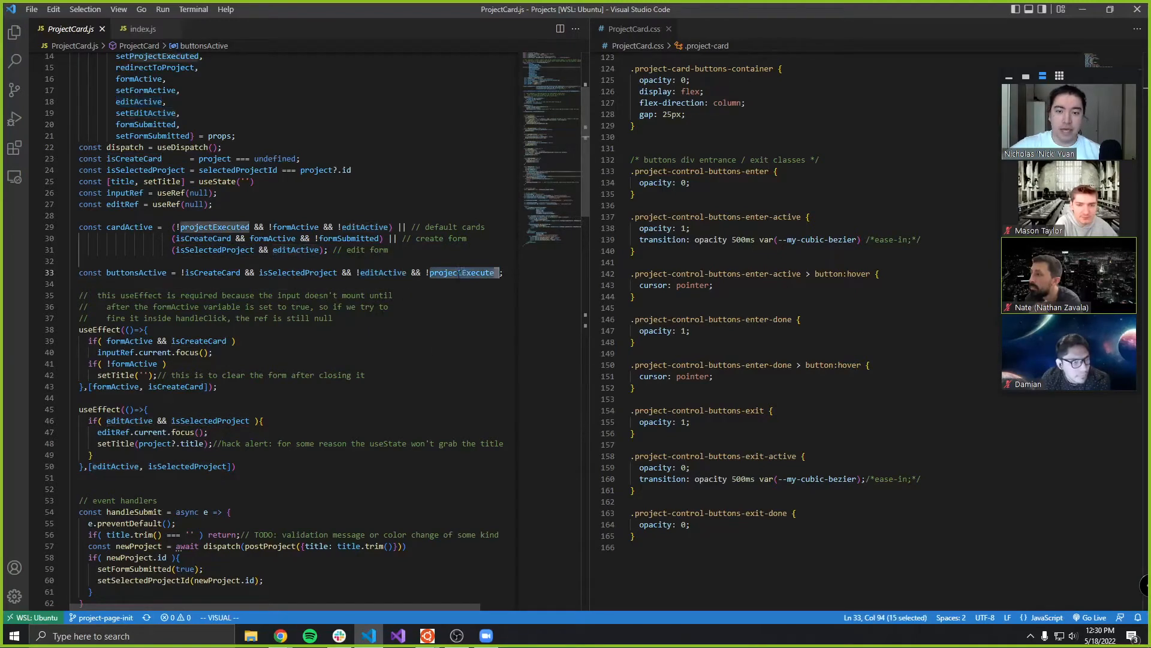
In Chrome, select project card a to test the redirect to its page, then return to VS Code.
click(280, 635)
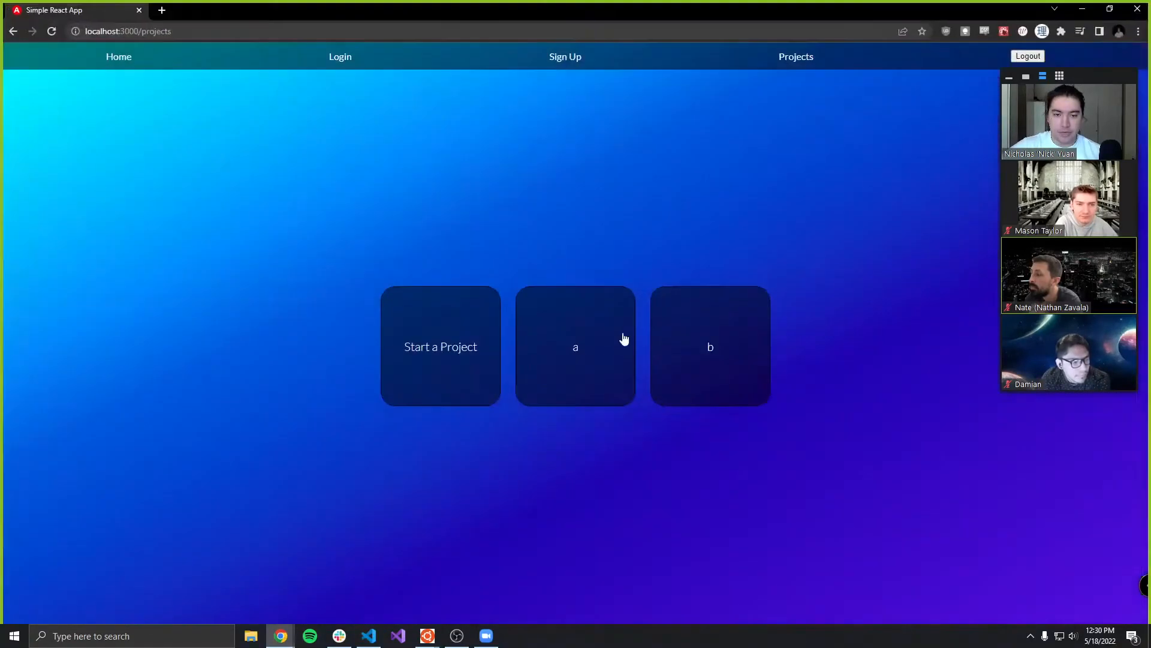
click(575, 347)
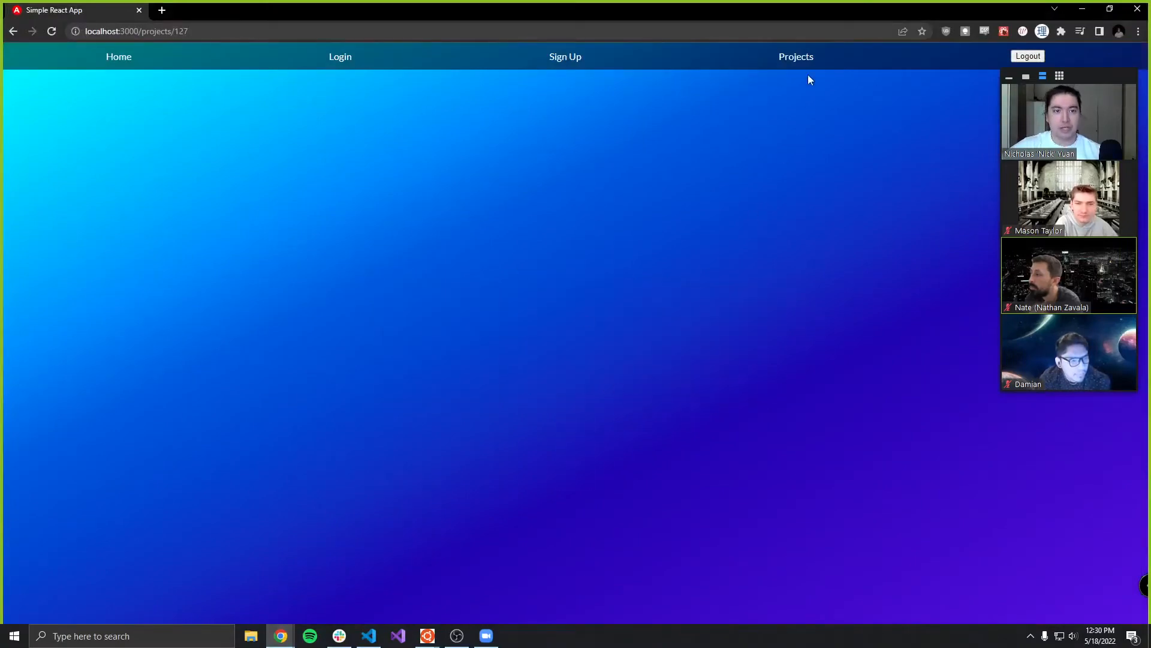
click(796, 57)
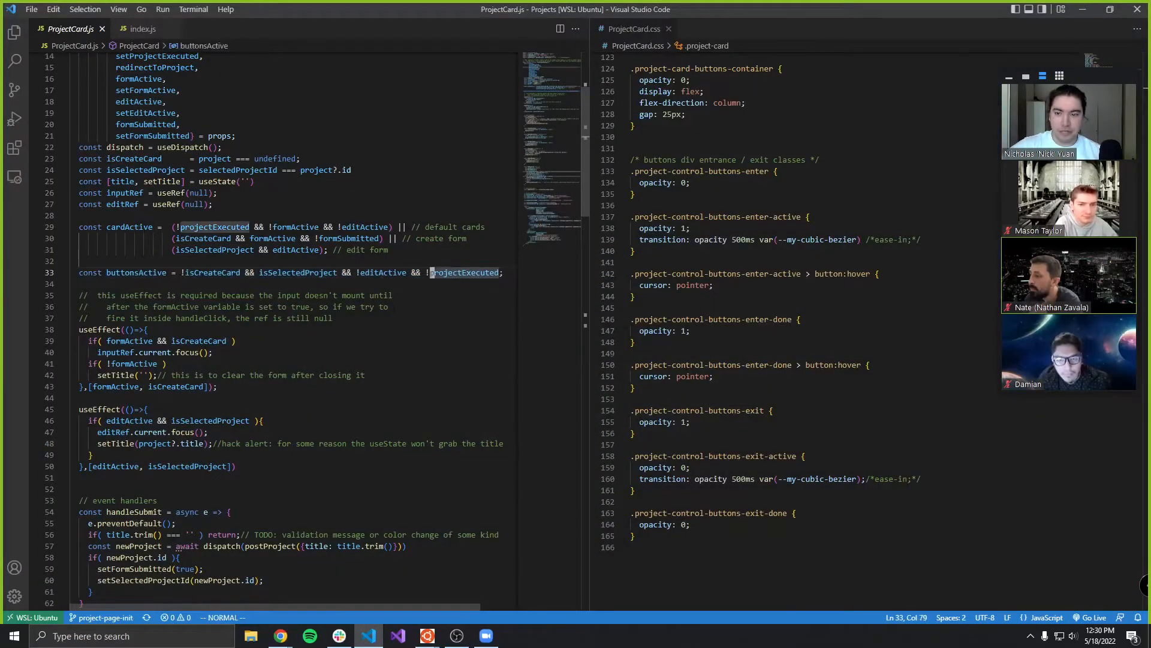
Scroll ProjectCard.js to the return block with the buttons' CSSTransition wrapper.
scroll(down, 3)
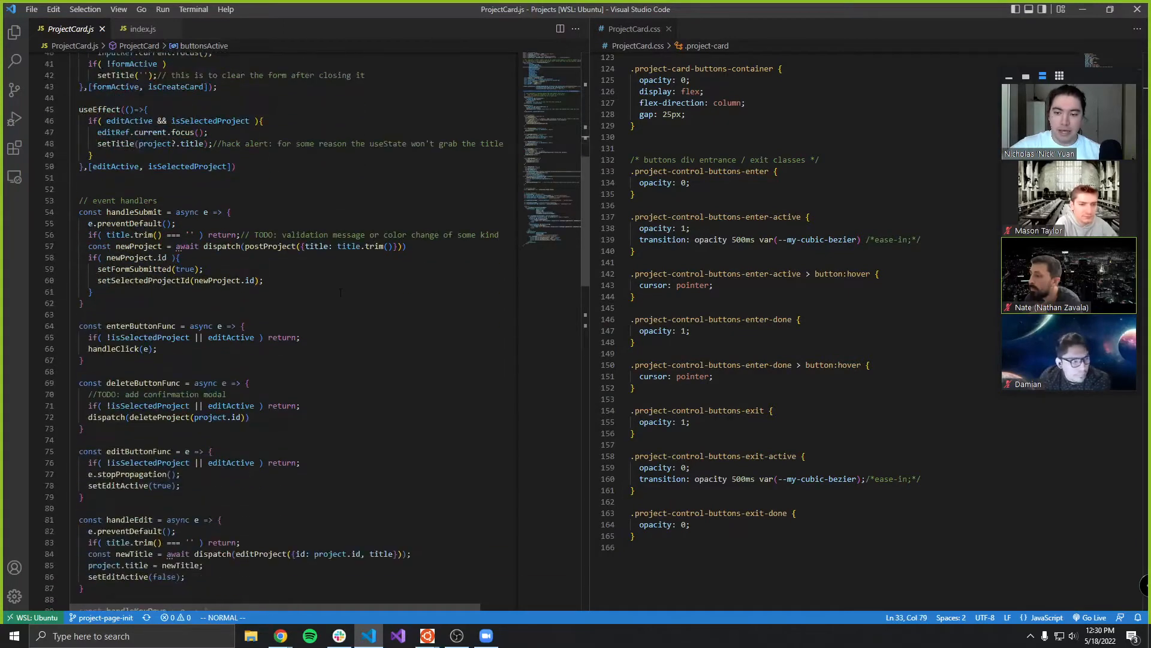
scroll(down, 3)
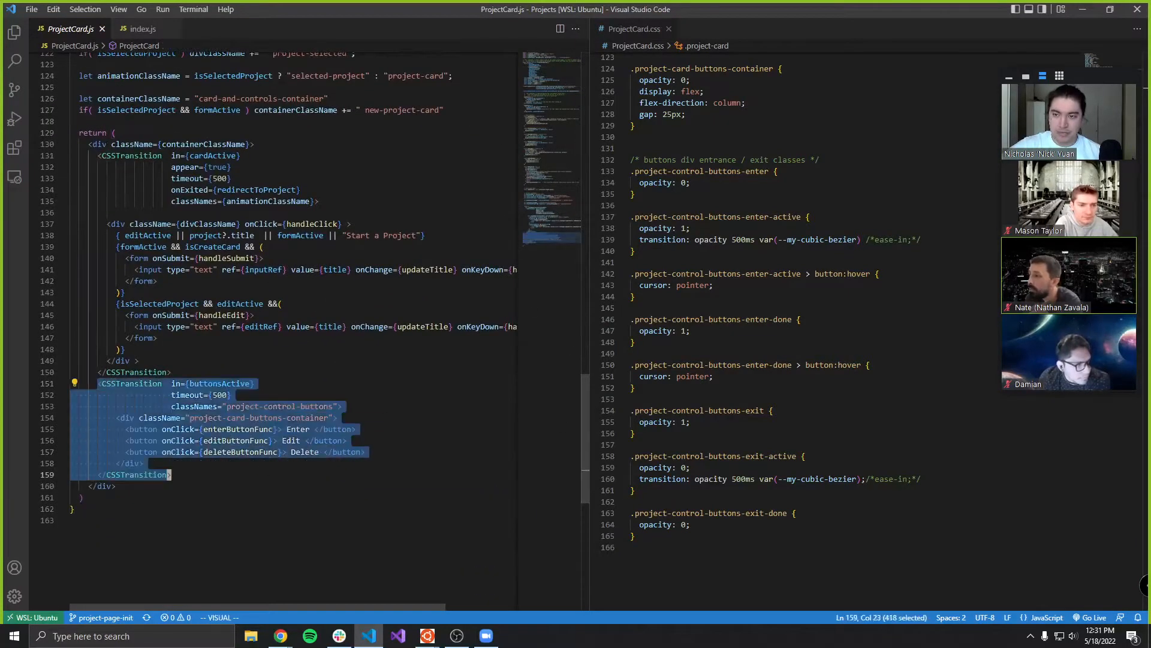
key(Escape)
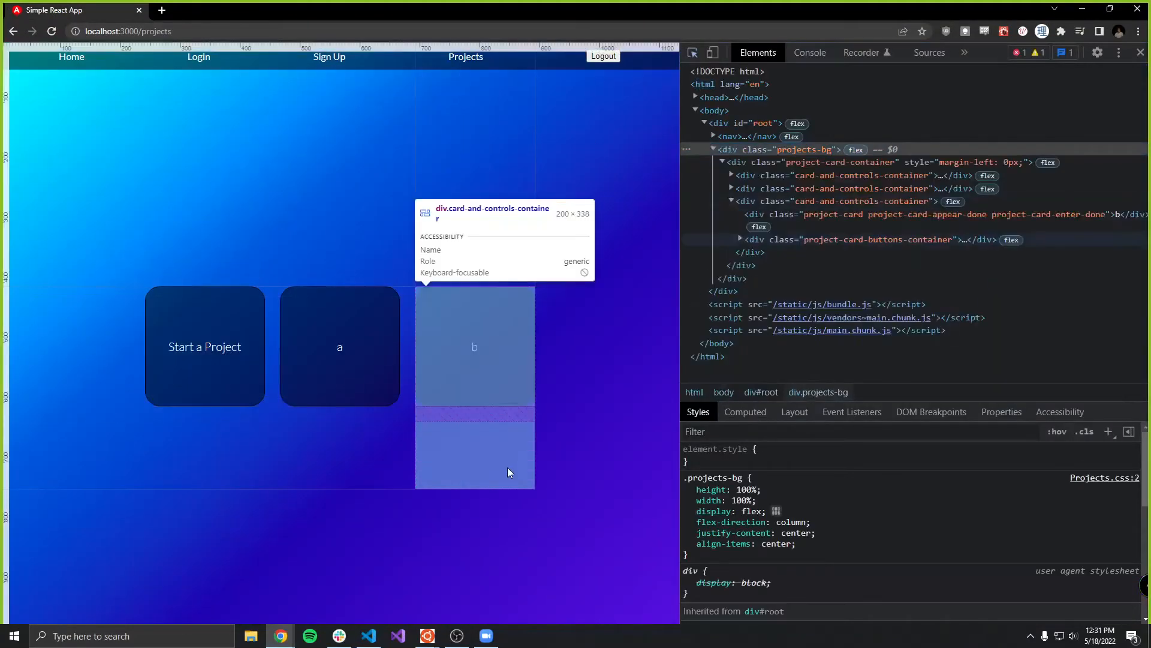
Inspect card b's buttons container in DevTools as it gains the exit-active fade classes, then return to VS Code.
click(878, 238)
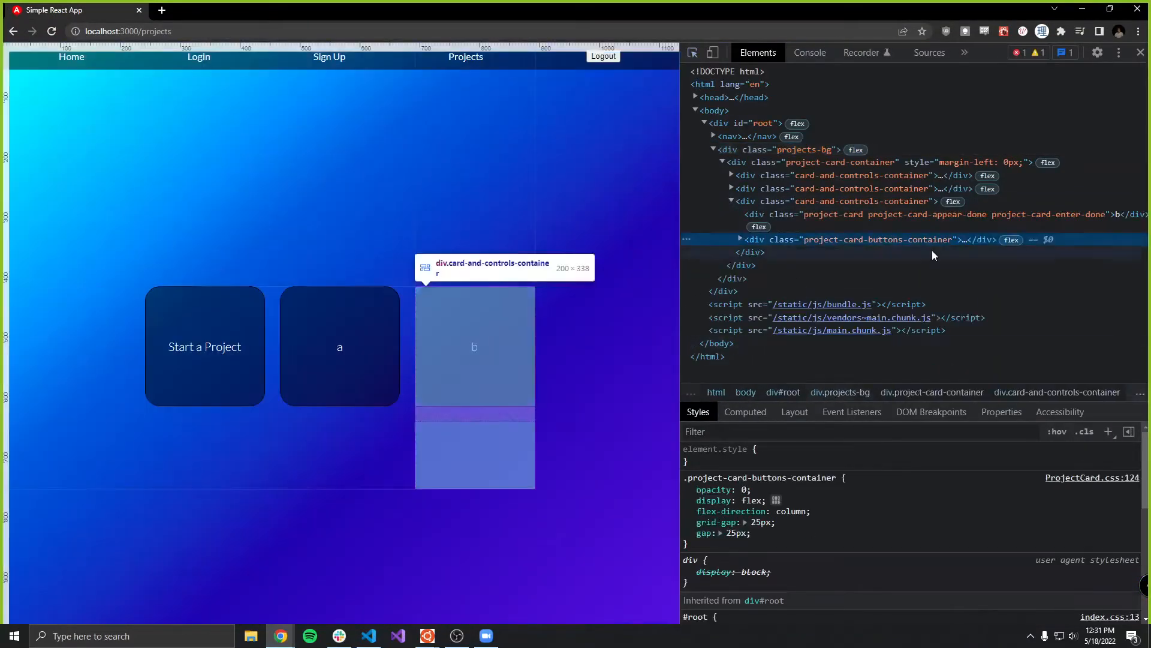
mouse_move(924, 244)
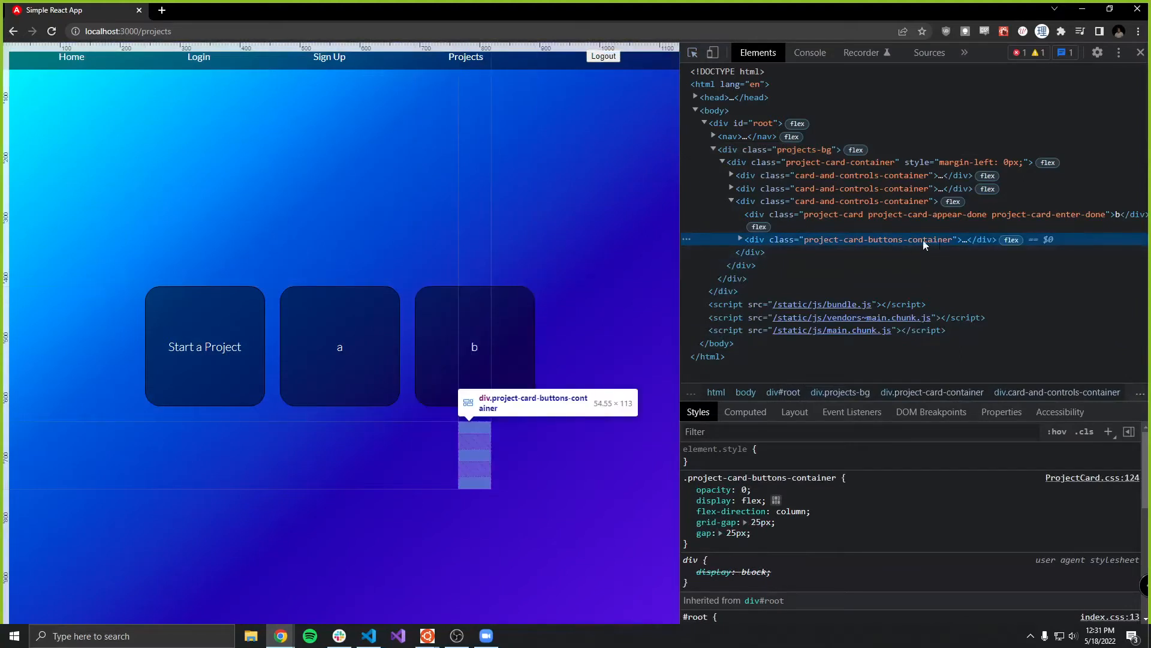
mouse_move(478, 360)
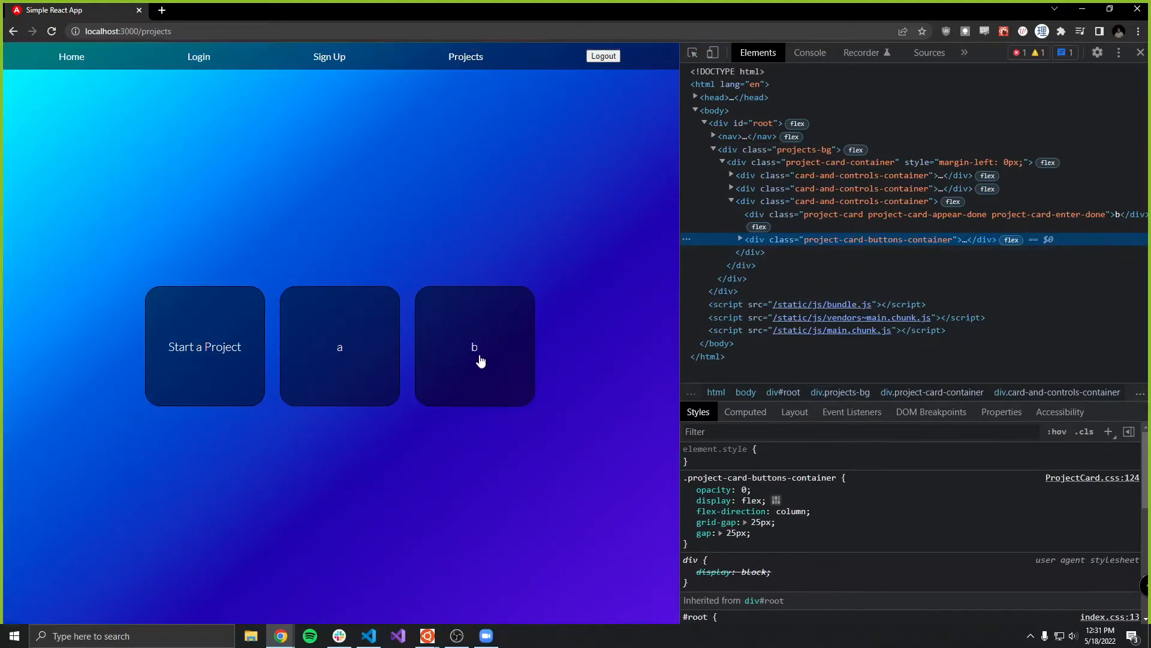
click(475, 360)
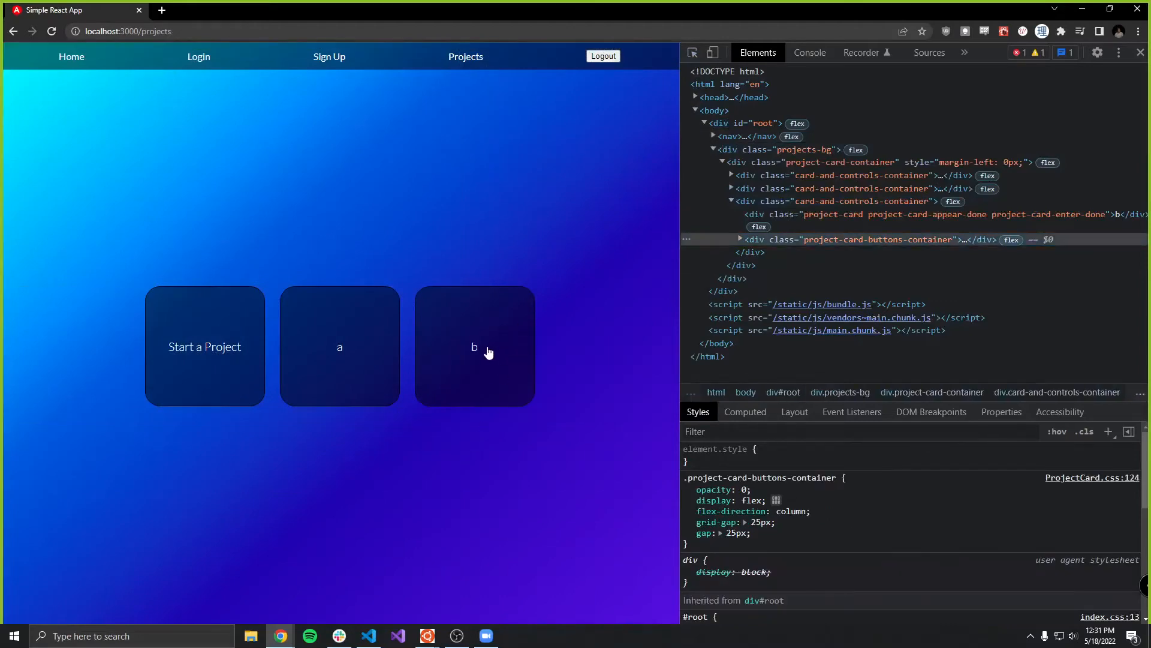
click(475, 348)
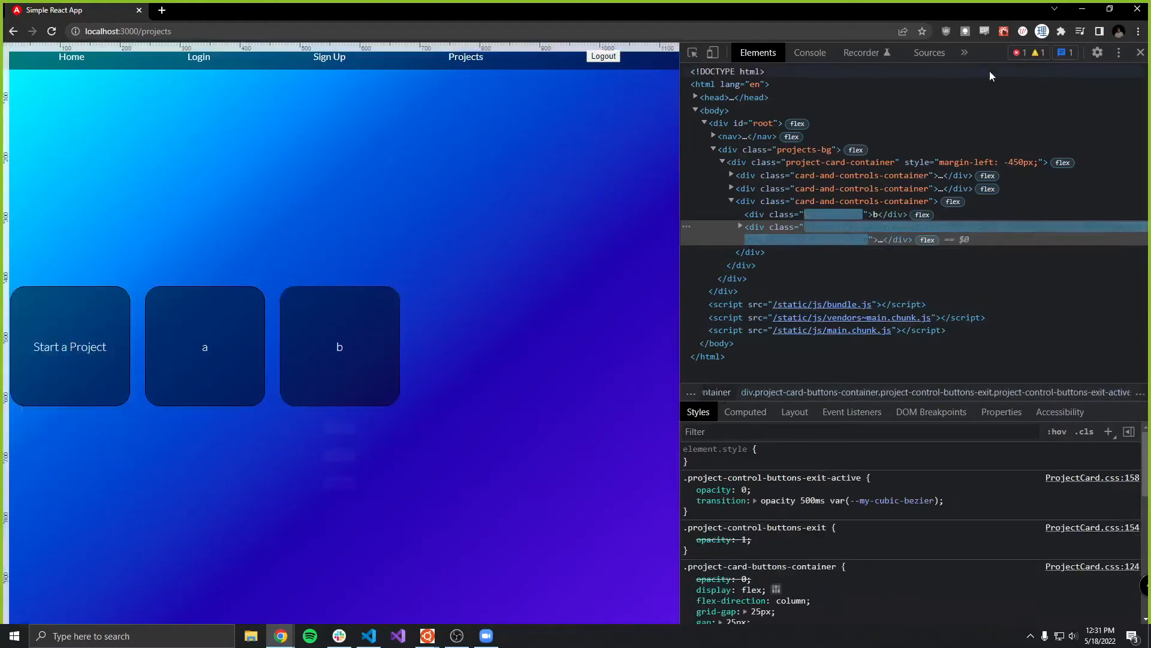
click(369, 635)
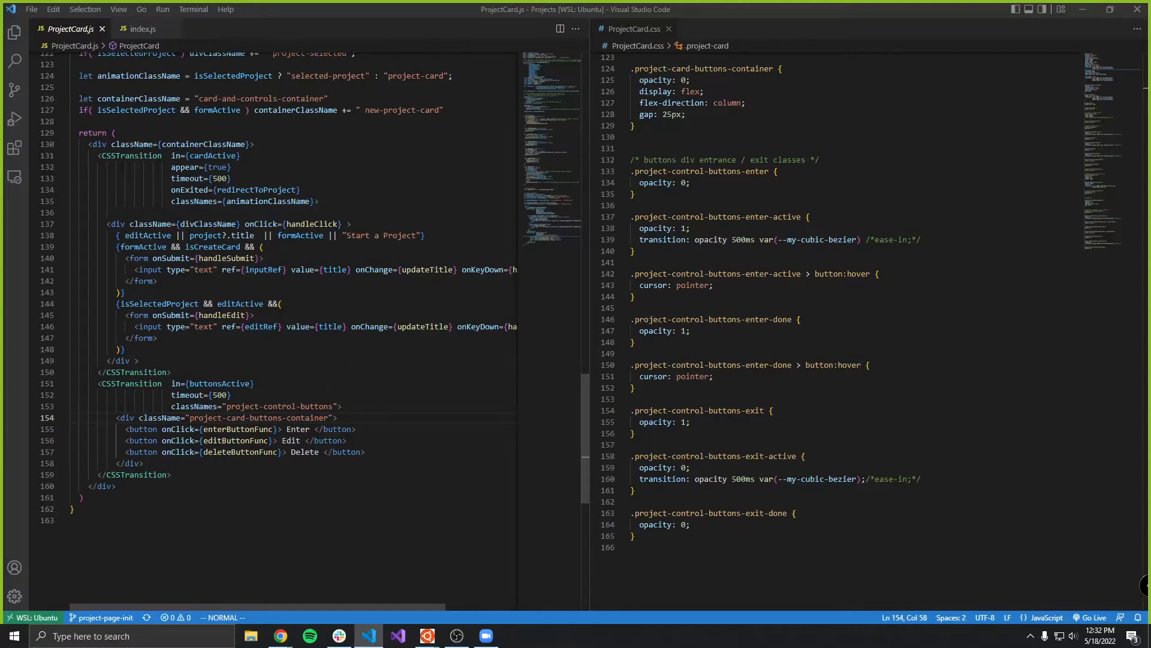
click(177, 384)
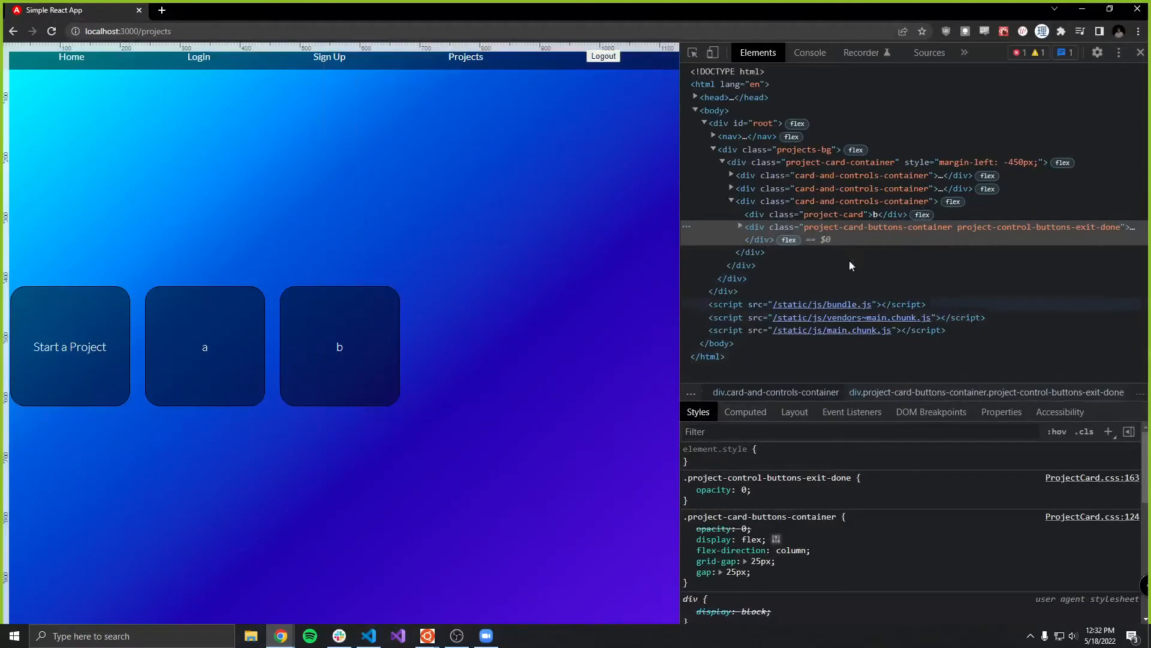
mouse_move(907, 227)
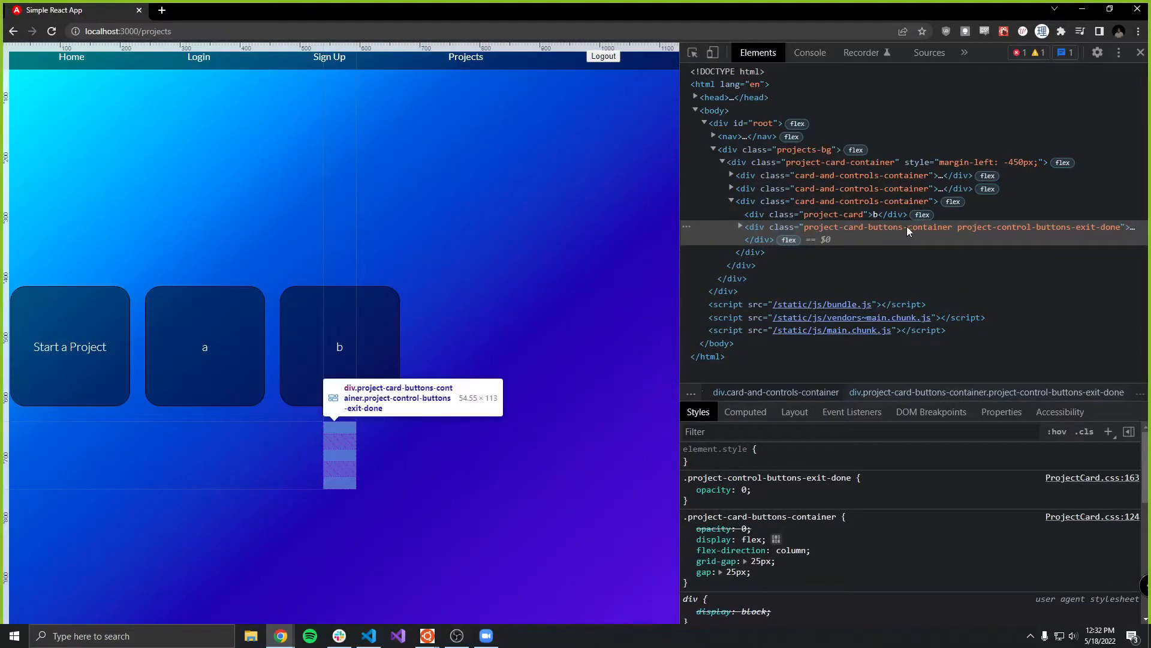
mouse_move(894, 228)
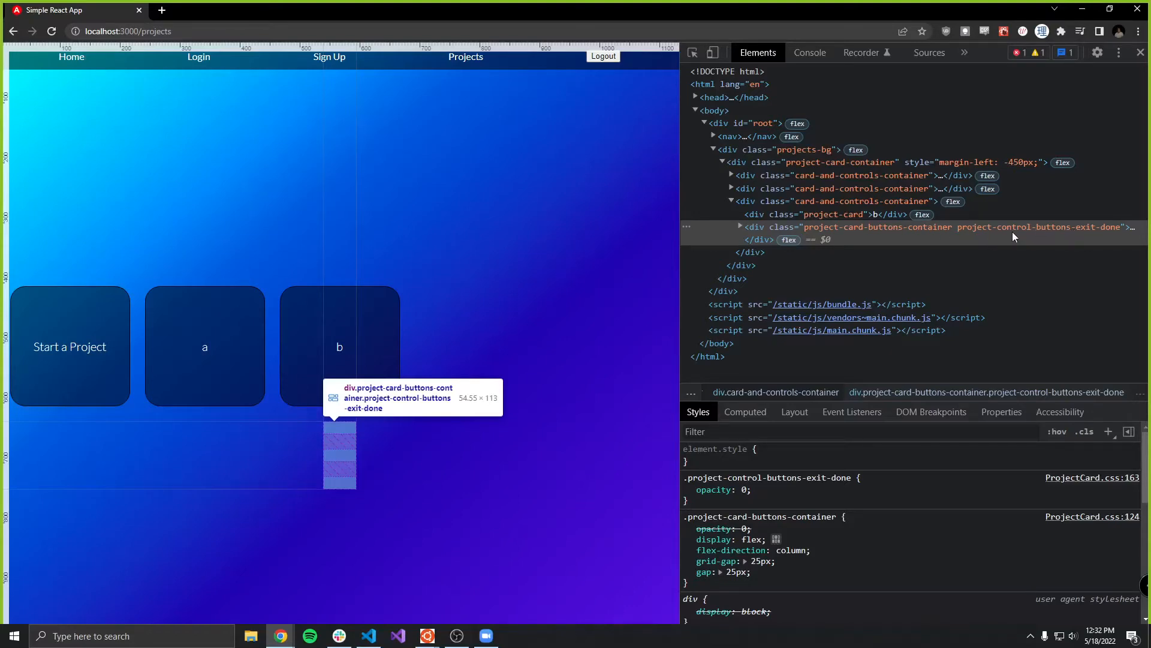
click(369, 636)
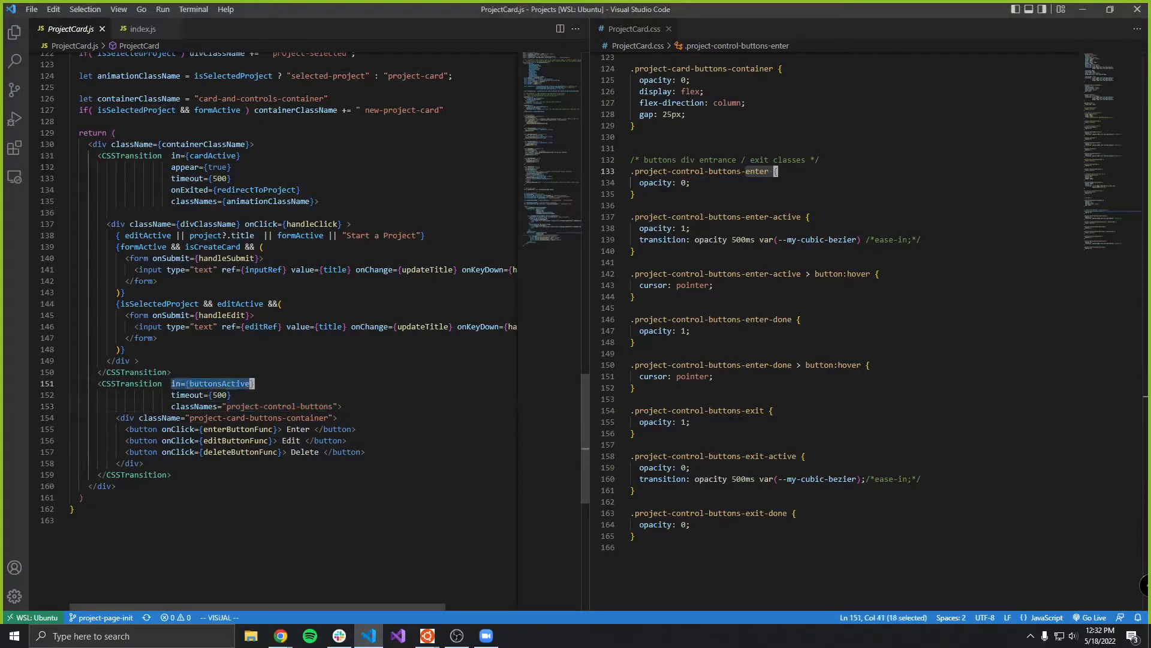
key(Escape)
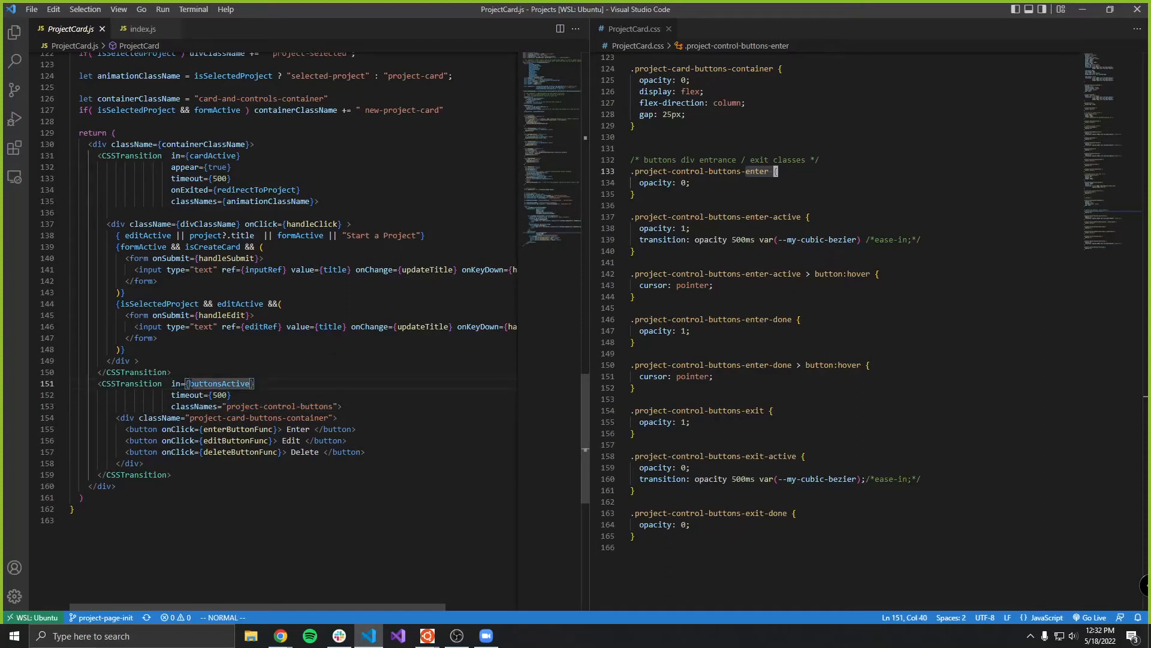
mouse_move(473, 253)
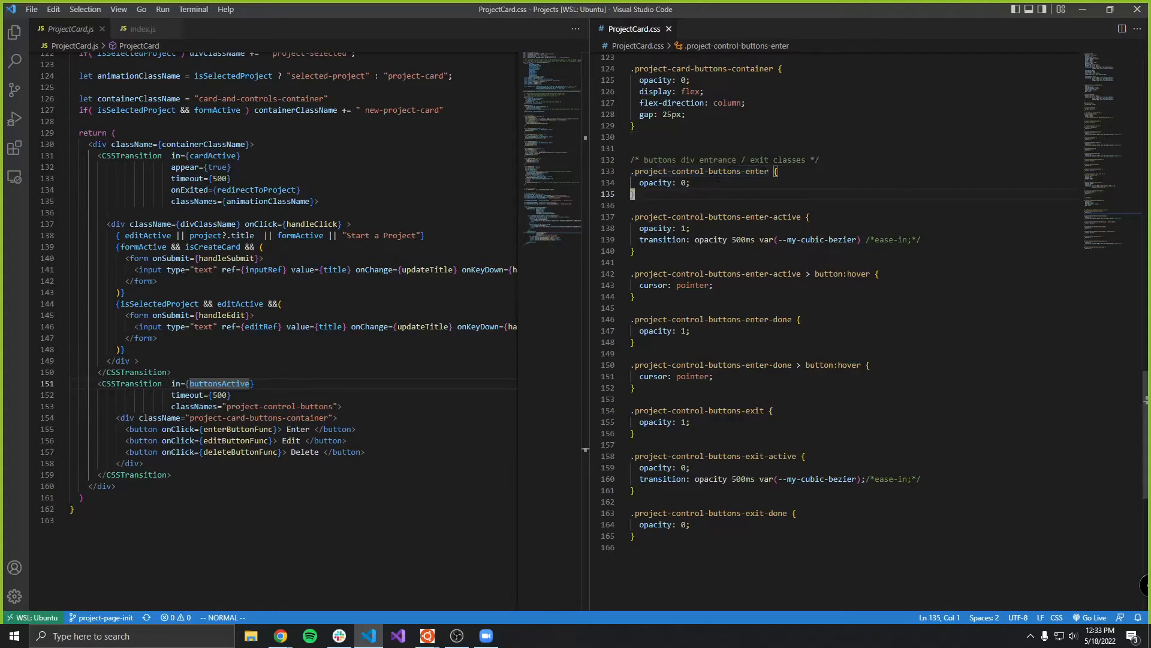
drag(632, 192, 809, 217)
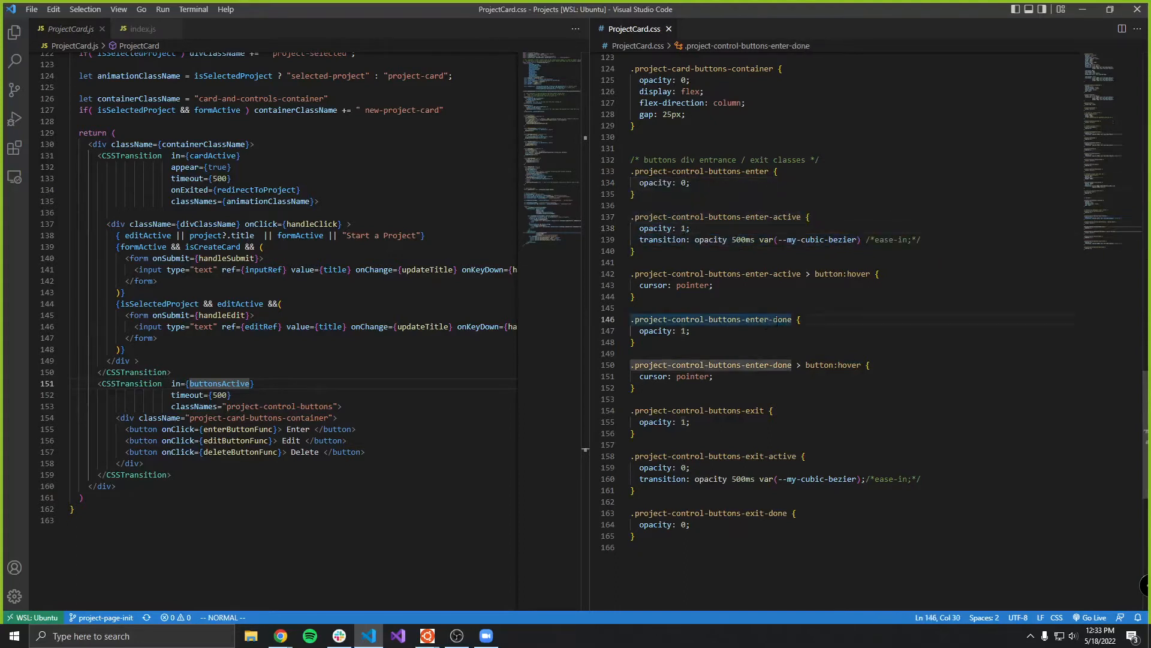
click(770, 216)
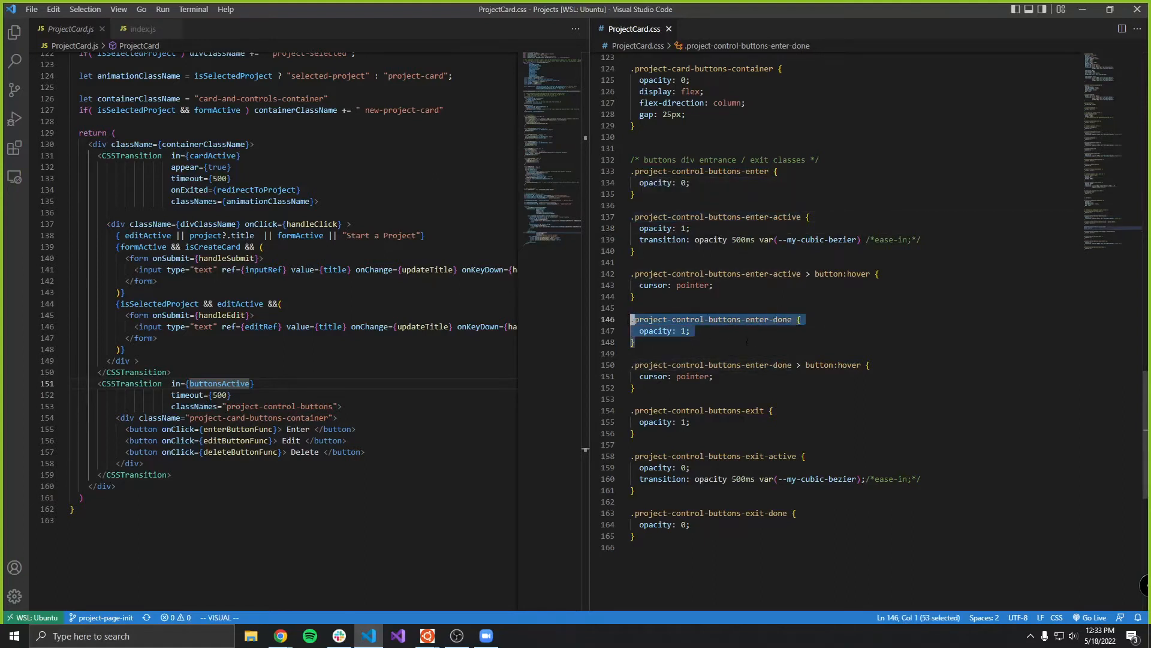
mouse_move(736, 344)
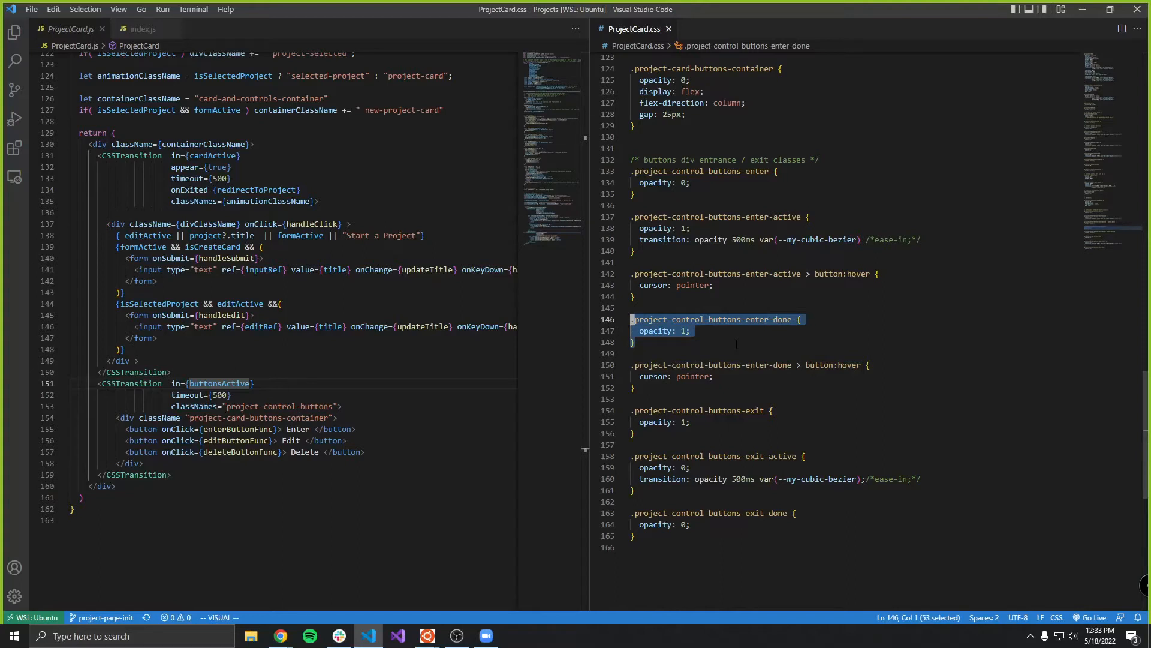
click(198, 395)
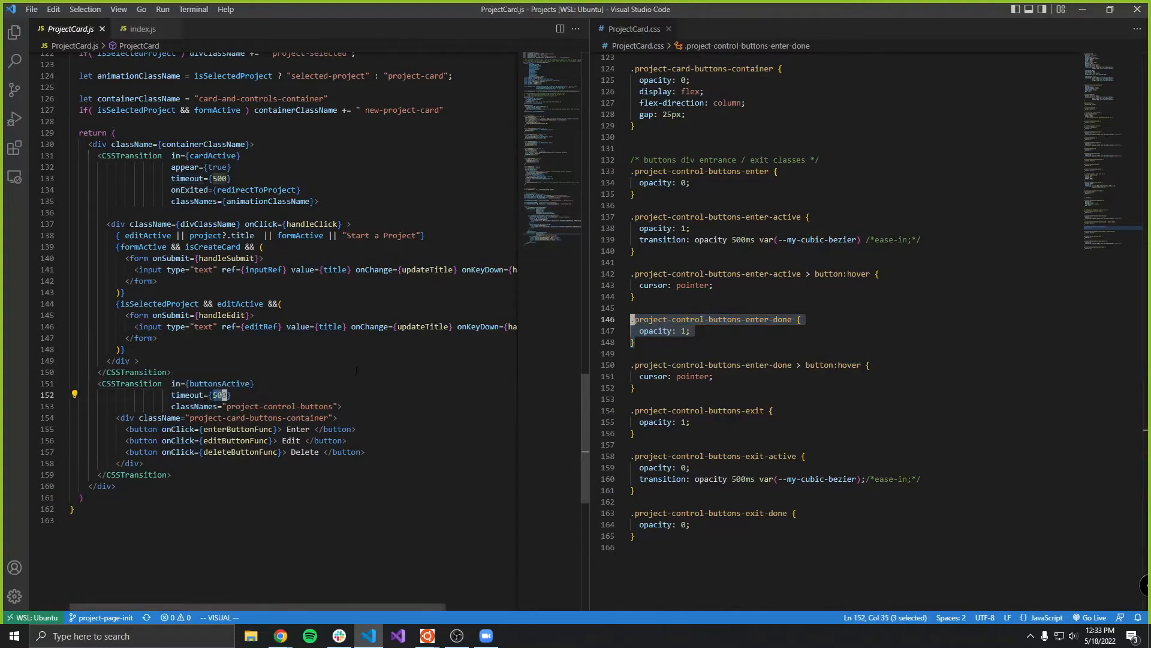
key(Escape)
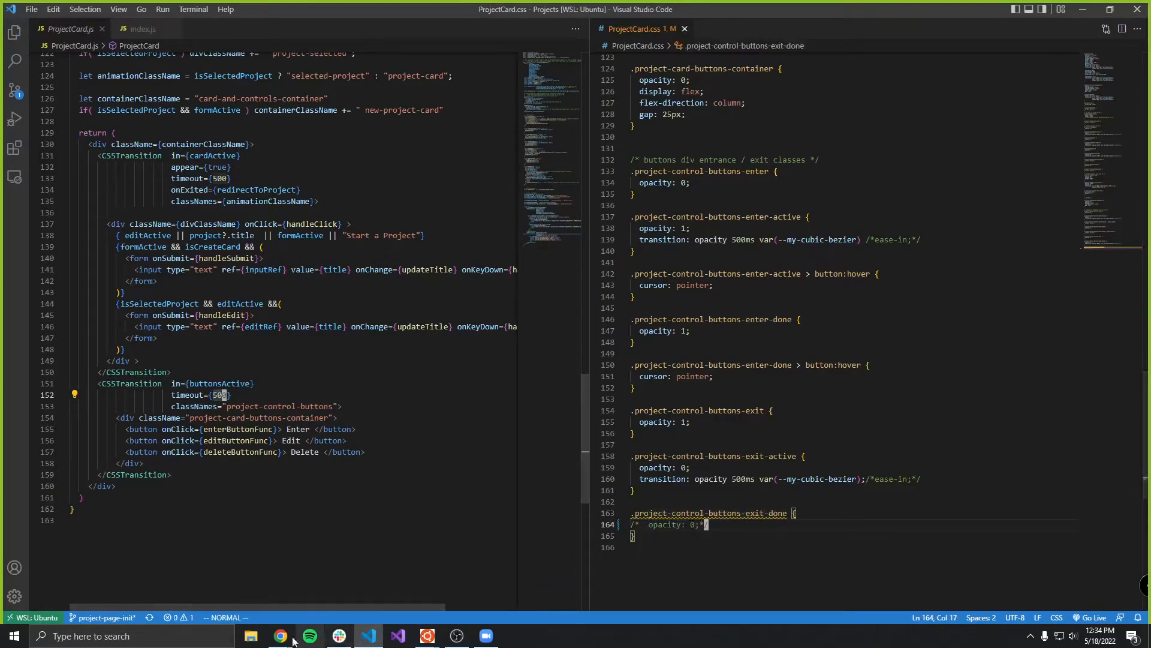
Watch the buttons in the browser, then go to the project-card appear-active rule in ProjectCard.css.
click(280, 635)
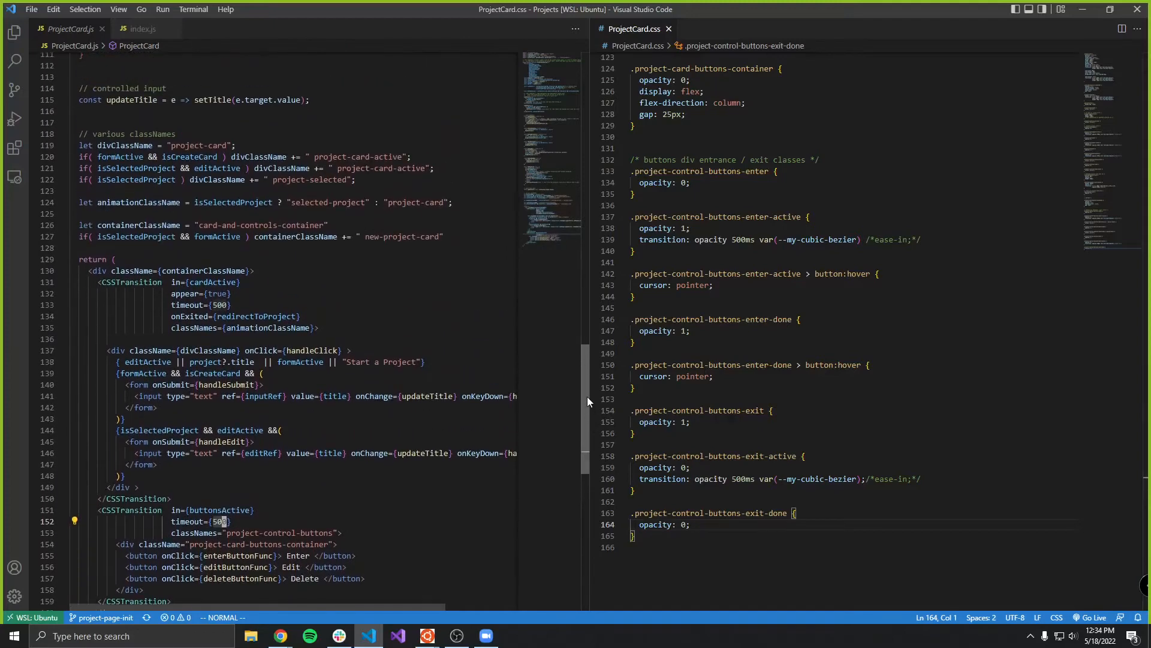
scroll(down, 3)
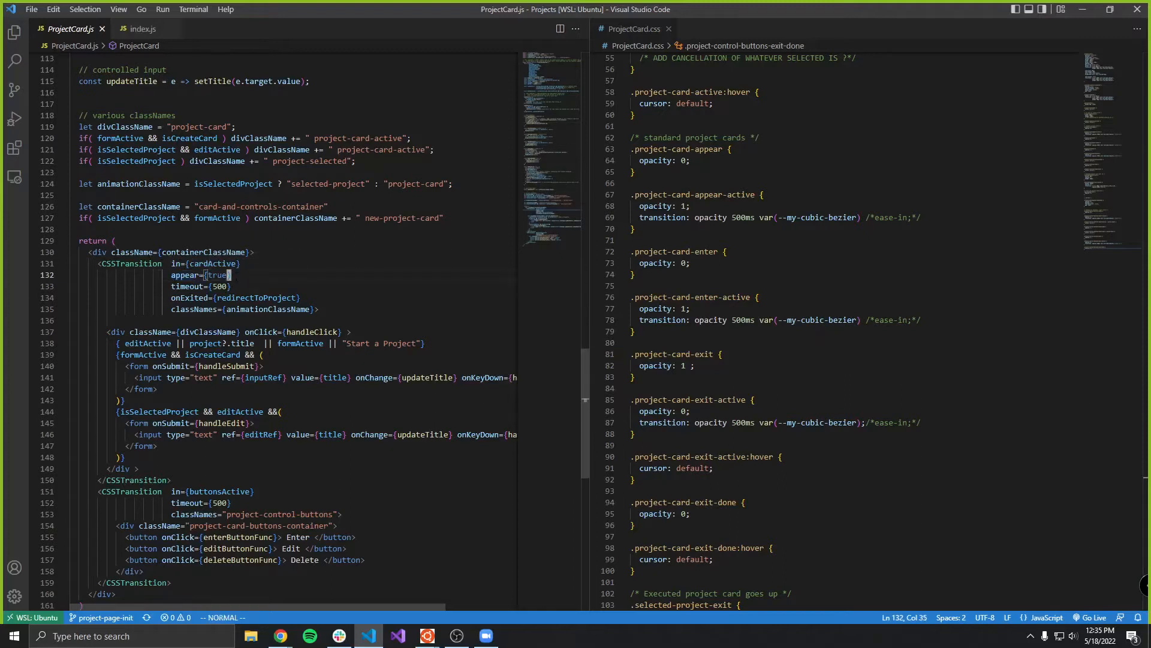
click(765, 217)
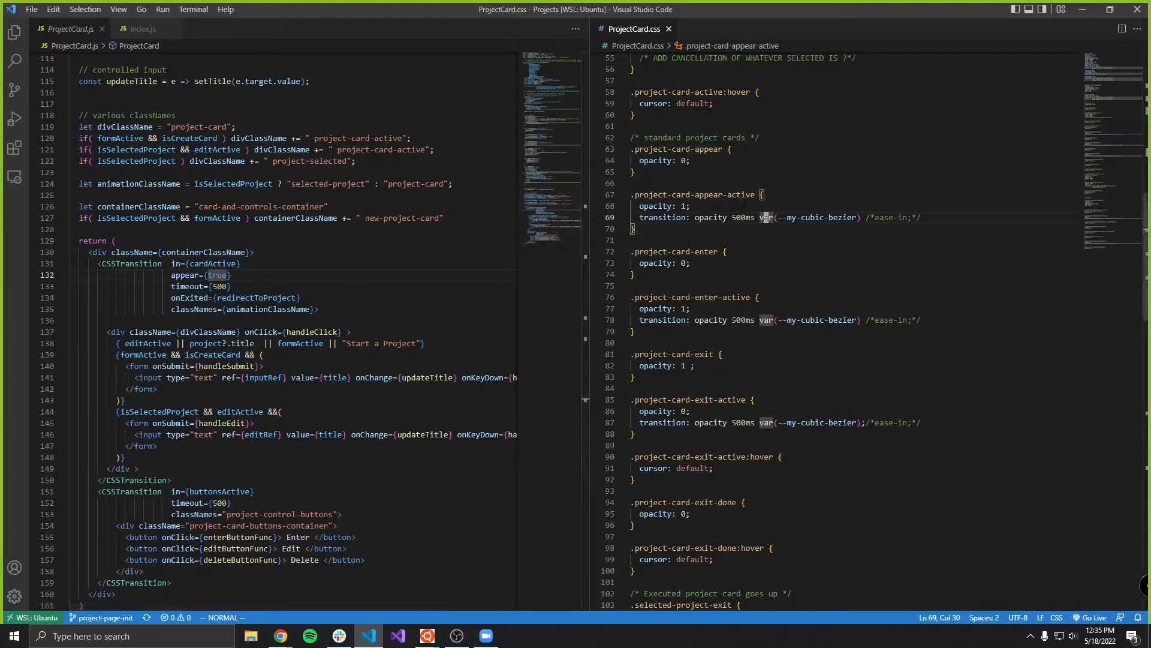
double_click(705, 194)
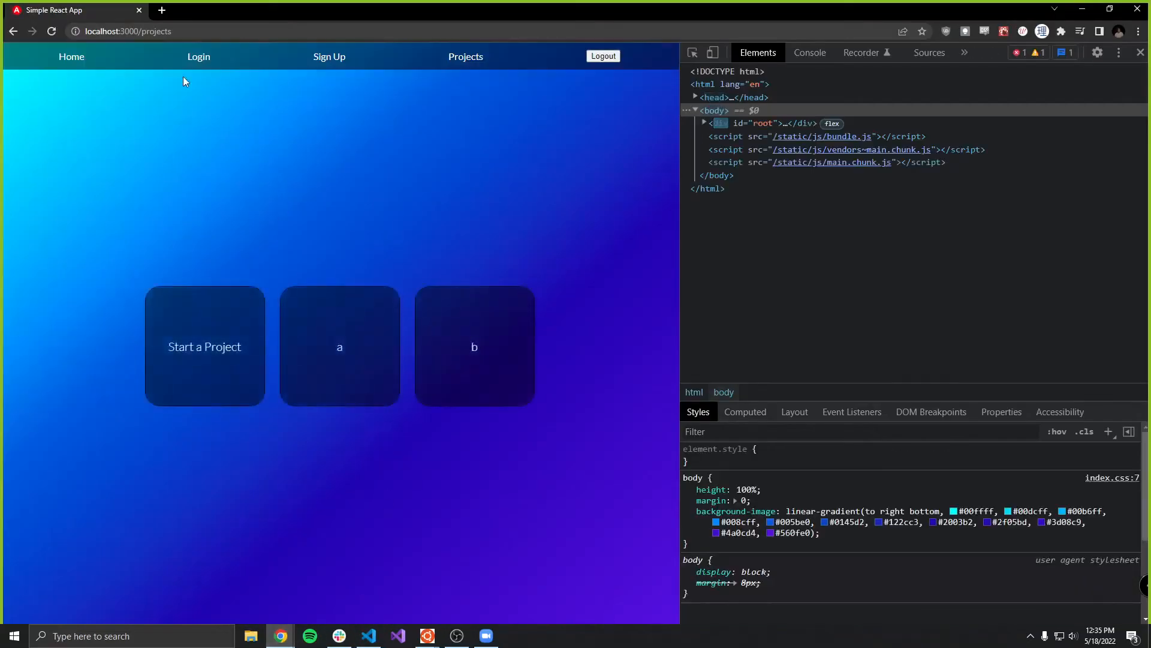
click(49, 31)
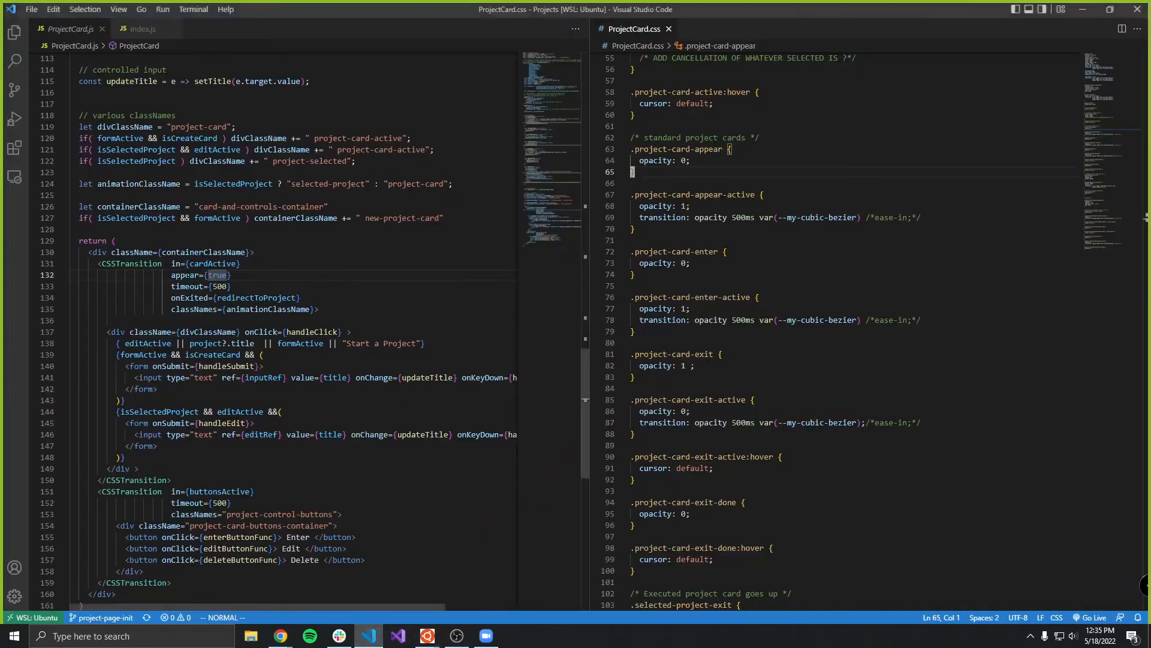
click(207, 274)
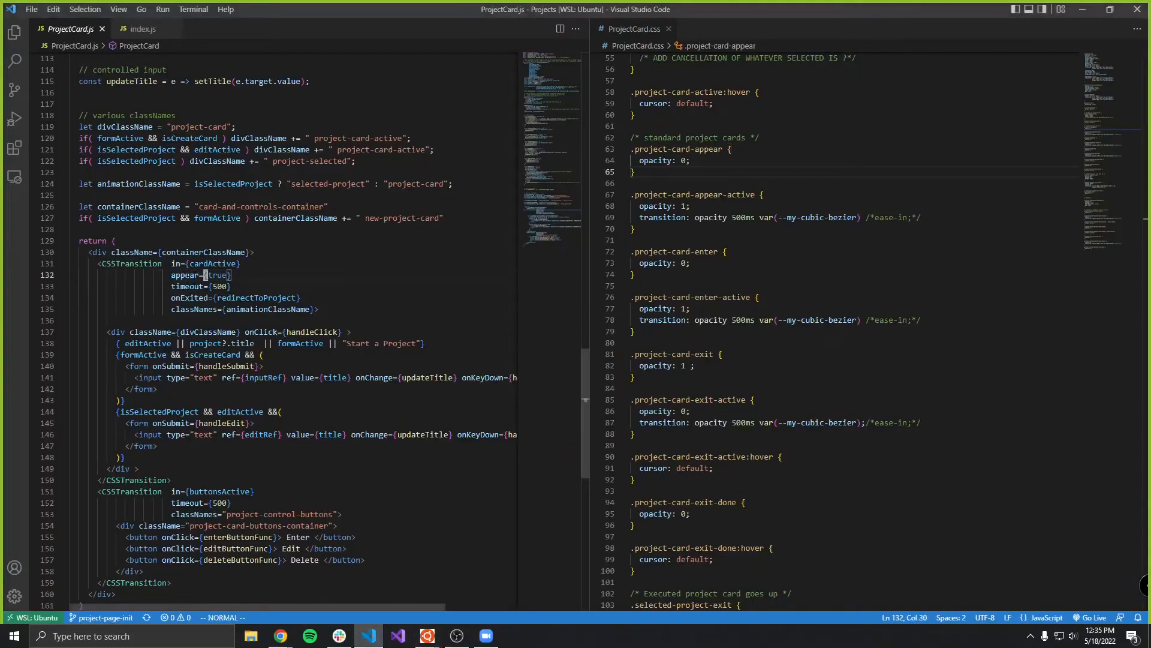
double_click(218, 274)
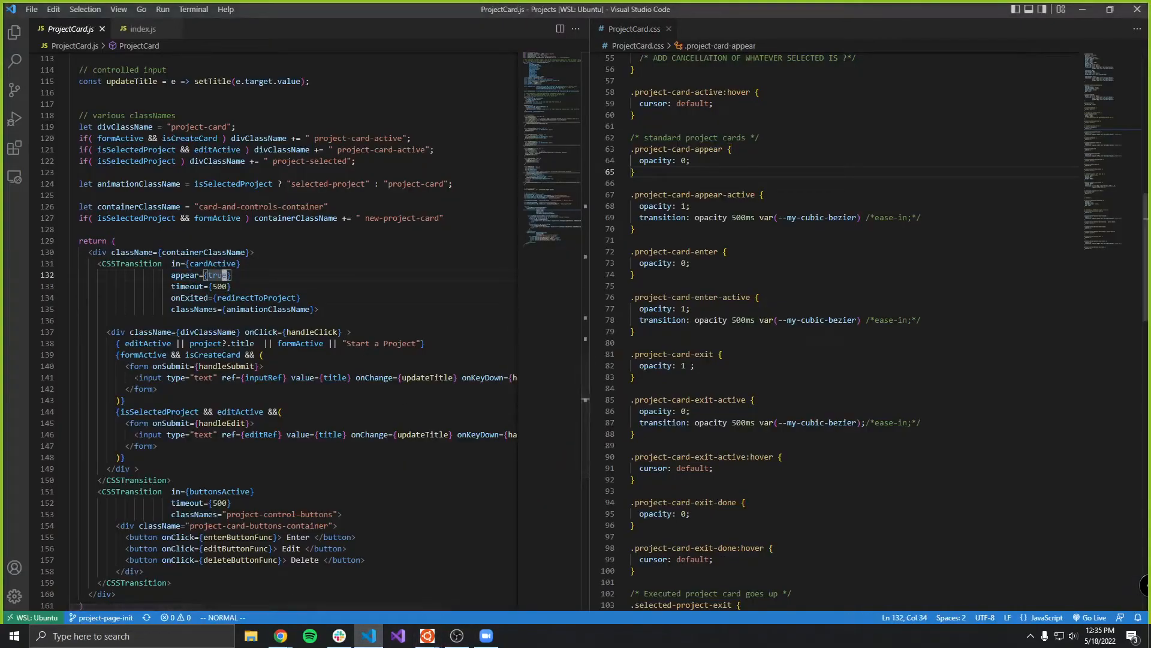
click(648, 149)
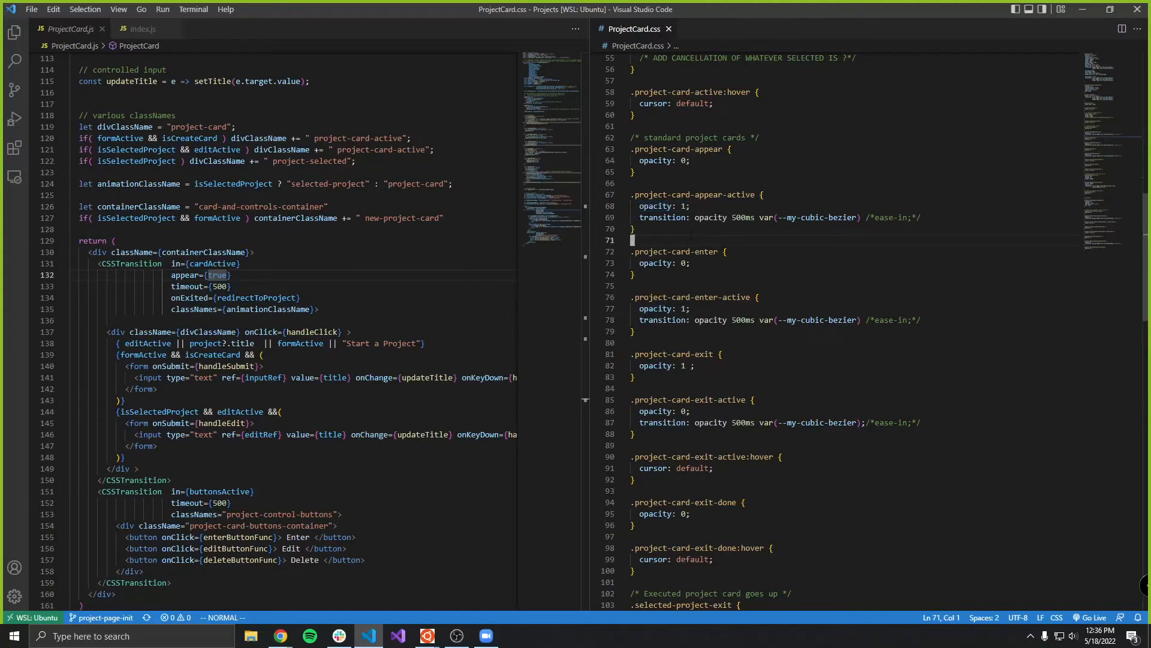
scroll(down, 3)
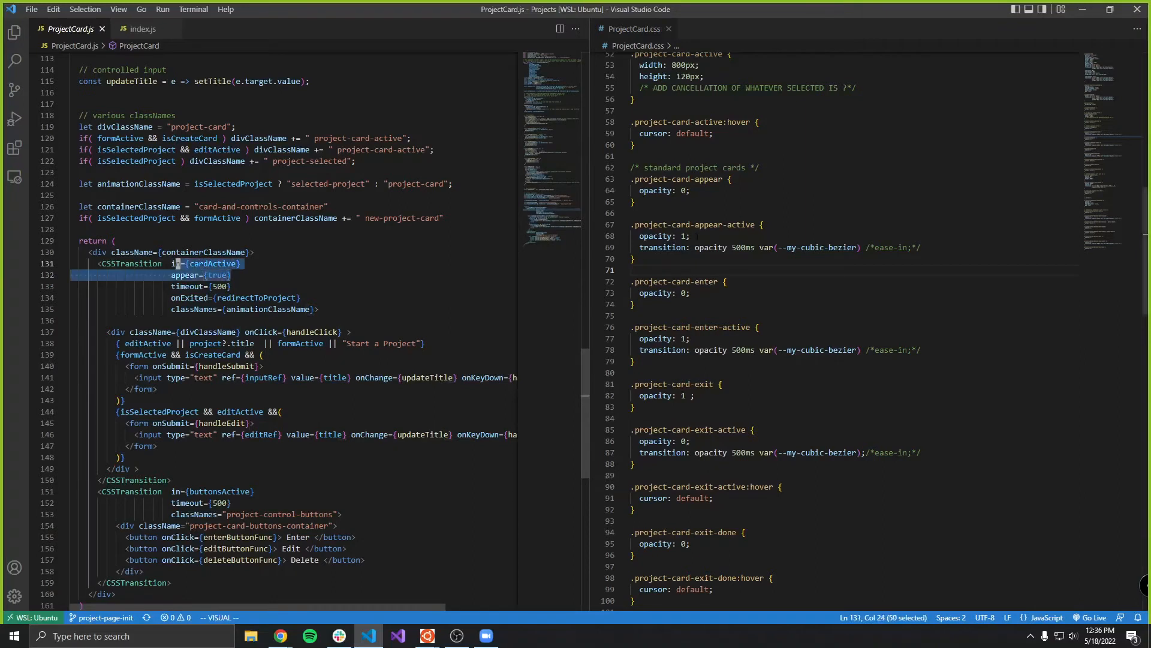
double_click(705, 178)
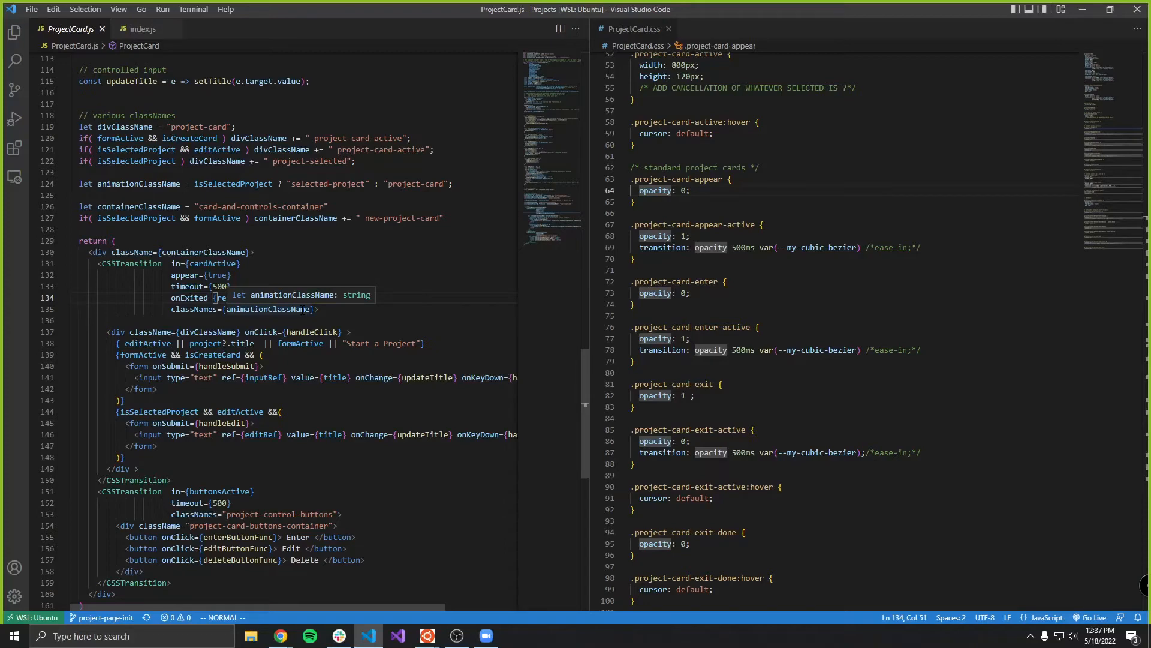
text(redirectToProject})
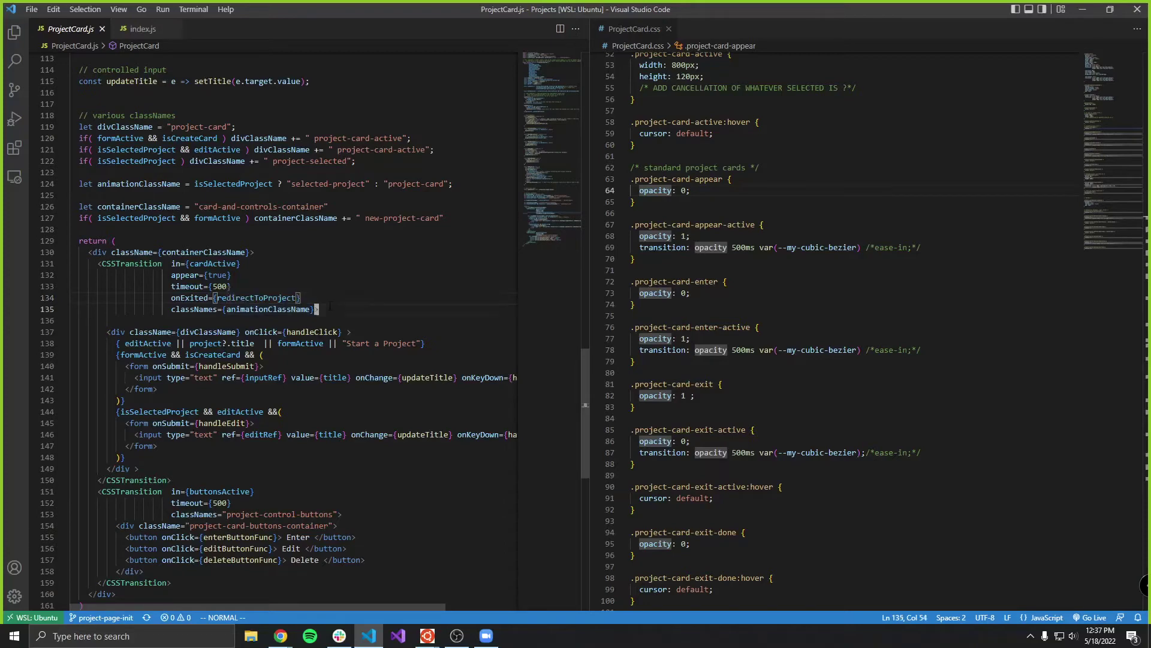
mouse_move(281, 636)
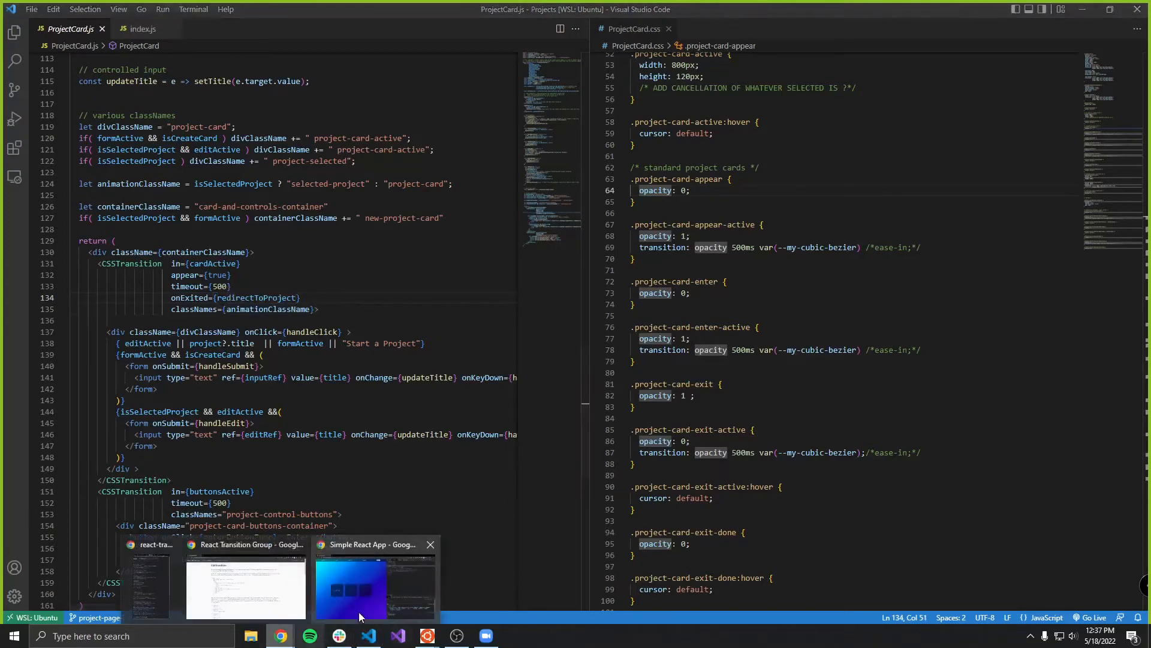
In Simple React App, deselect card b so its buttons fade out, then return to VS Code.
click(361, 589)
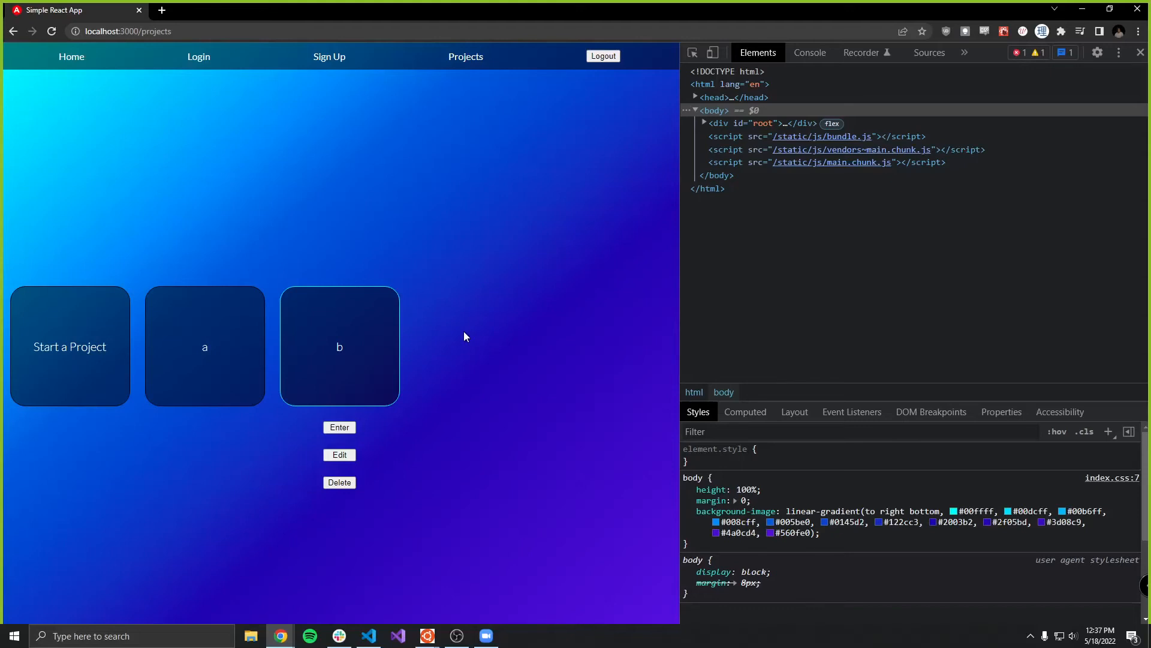
mouse_move(454, 312)
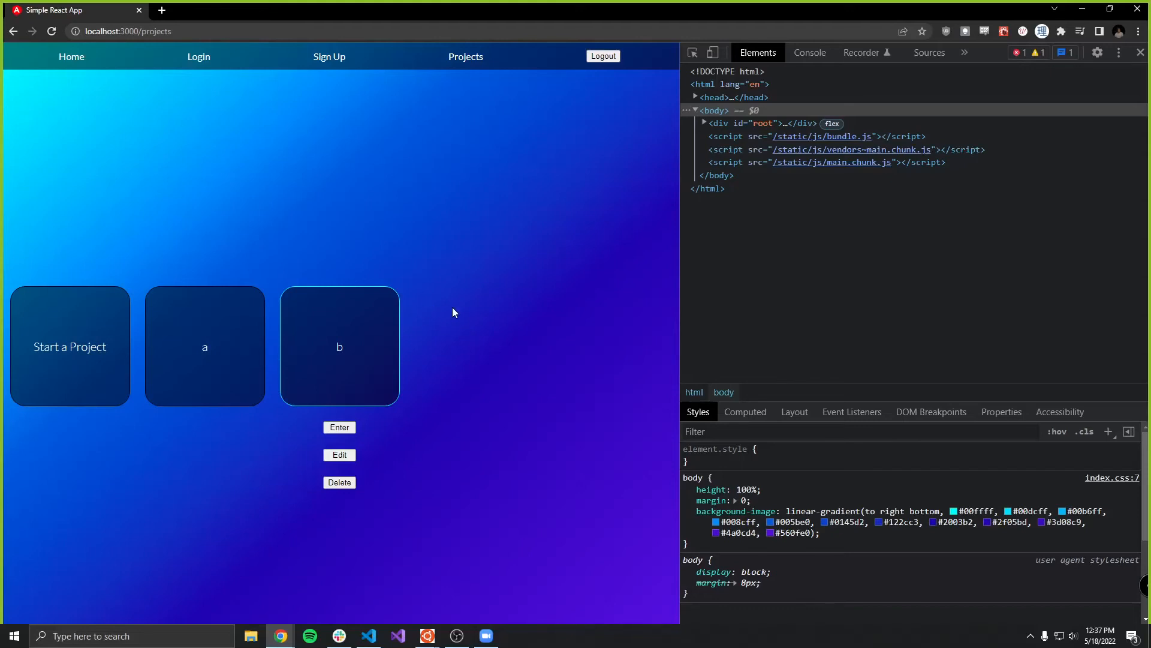
click(339, 427)
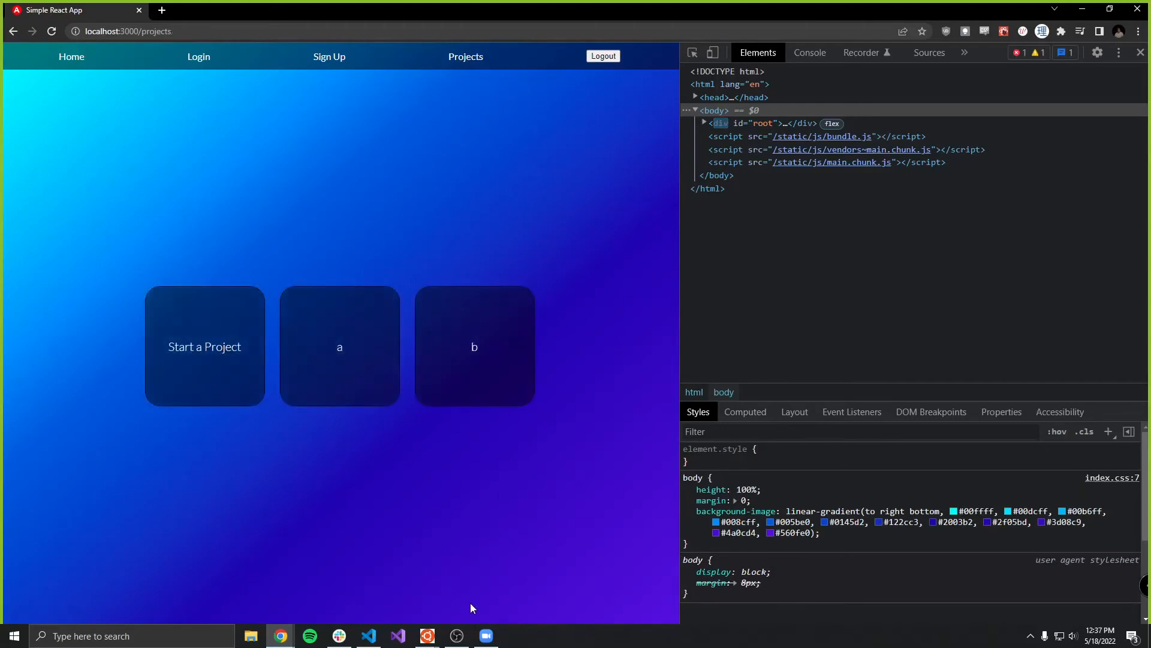
click(369, 635)
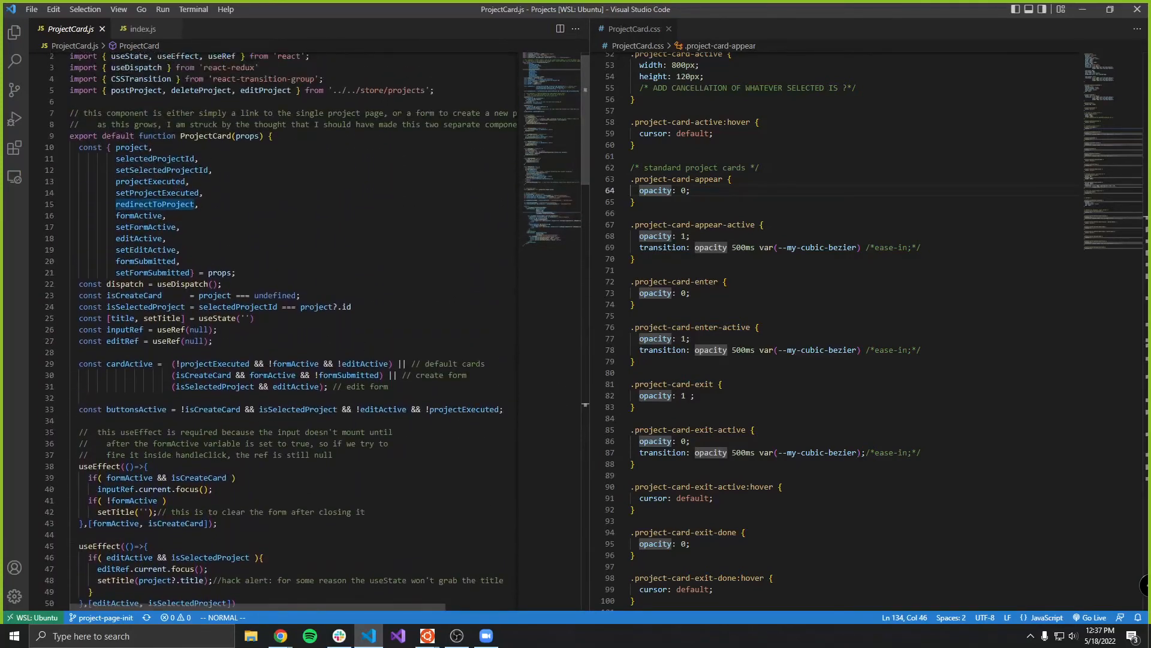
Scroll to the return block and highlight onExited={redirectToProject} on the card's CSSTransition.
double_click(214, 364)
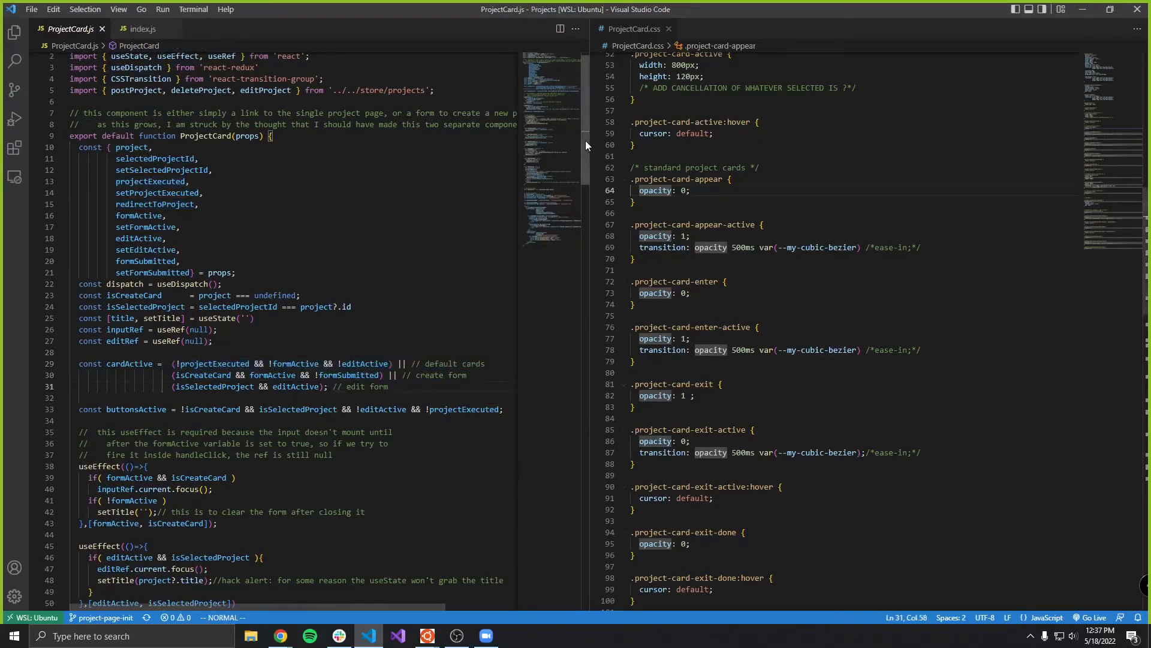
scroll(down, 3)
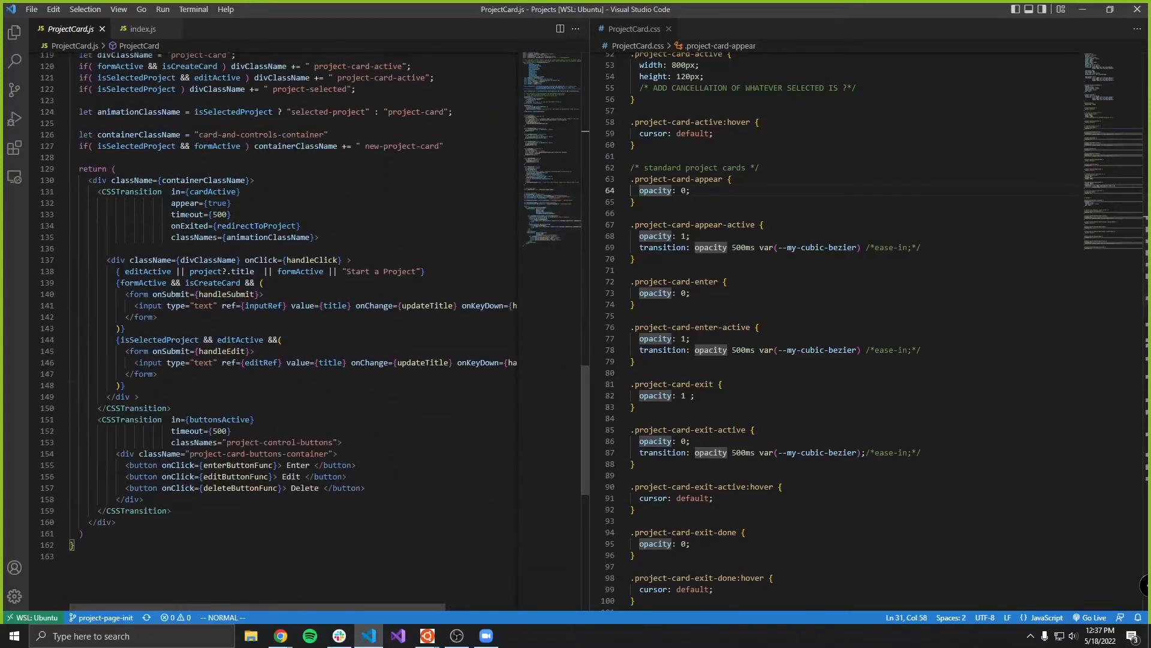
drag(171, 226, 302, 226)
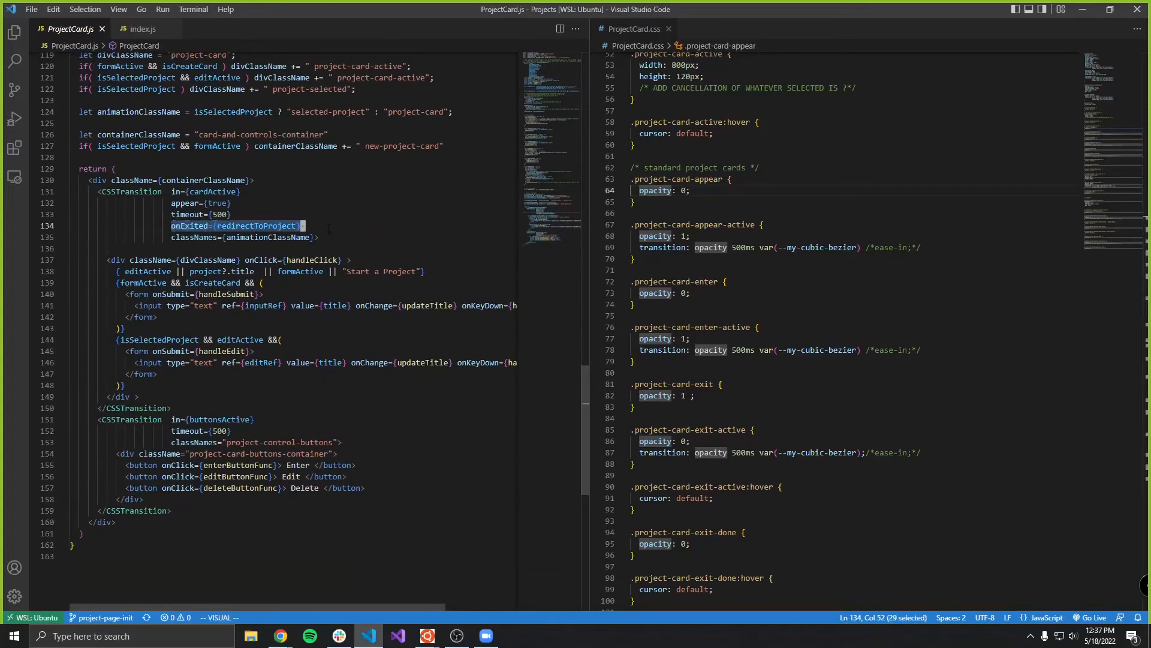
key(Escape)
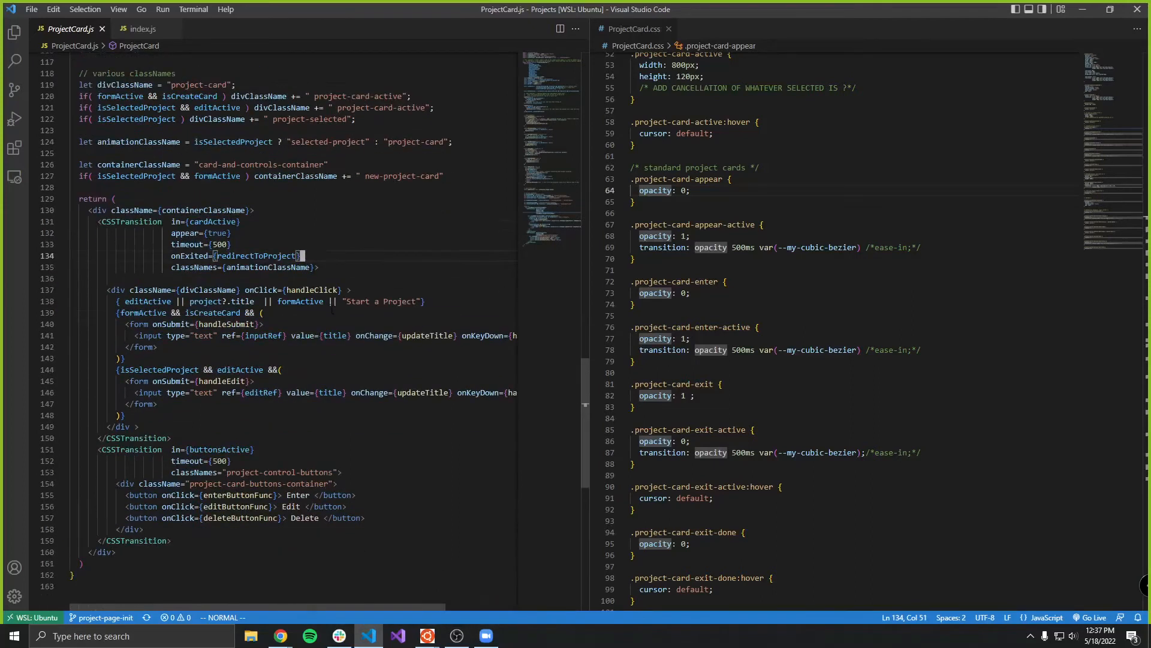
Switch to the React Transition Group docs in Chrome.
scroll(down, 3)
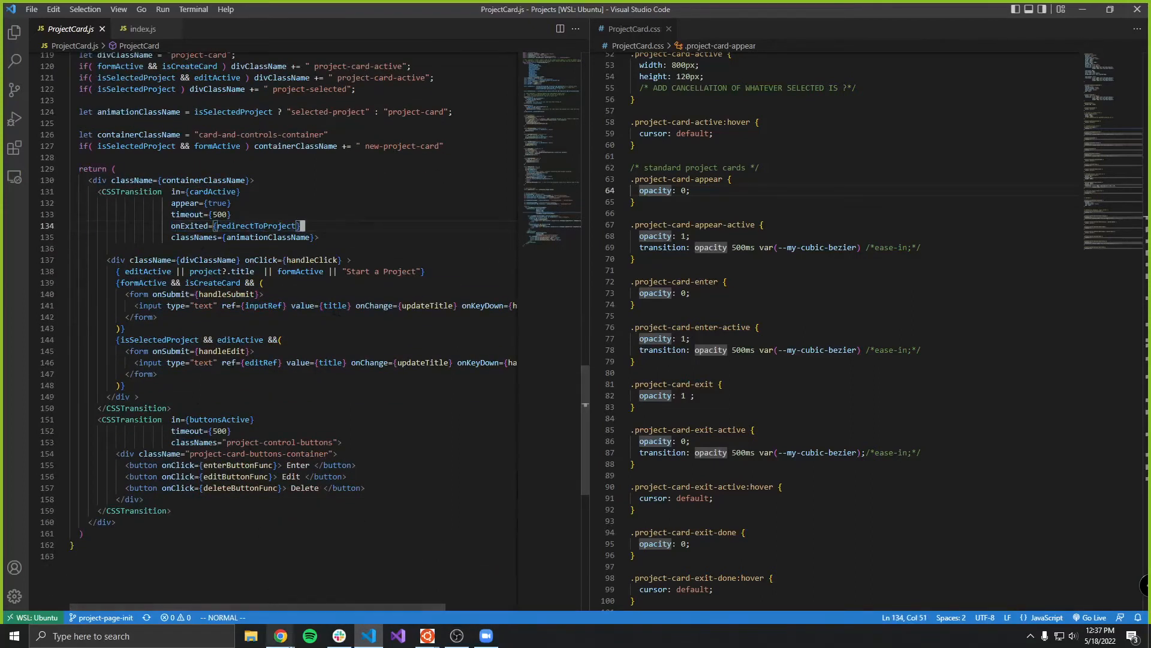
click(280, 635)
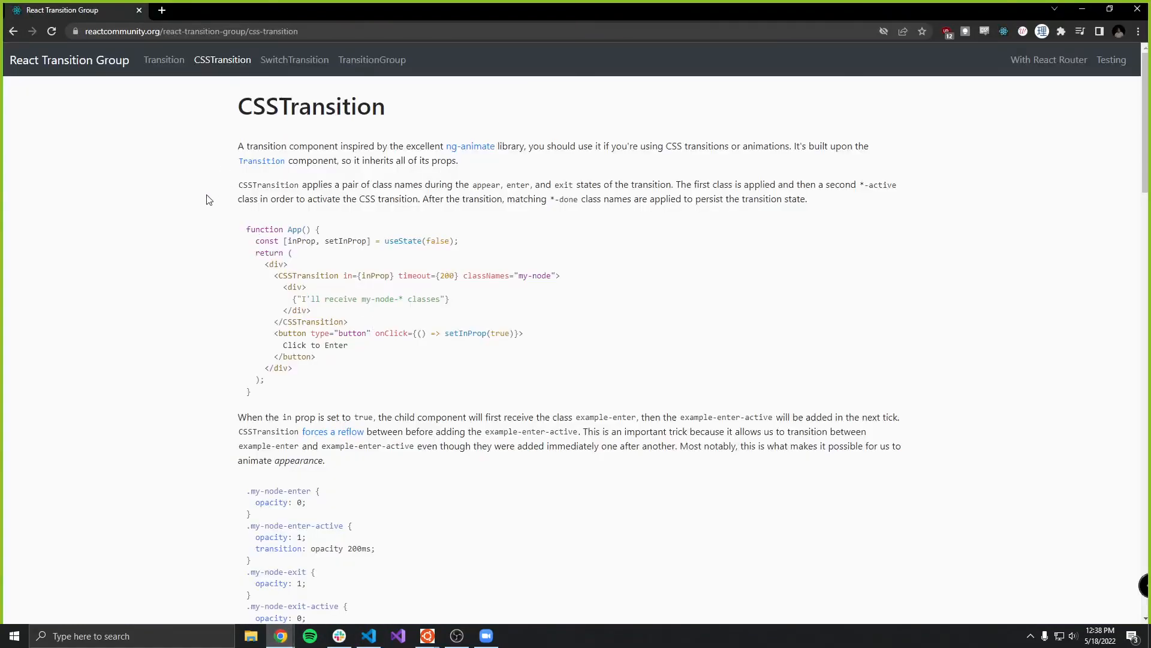
scroll(down, 3)
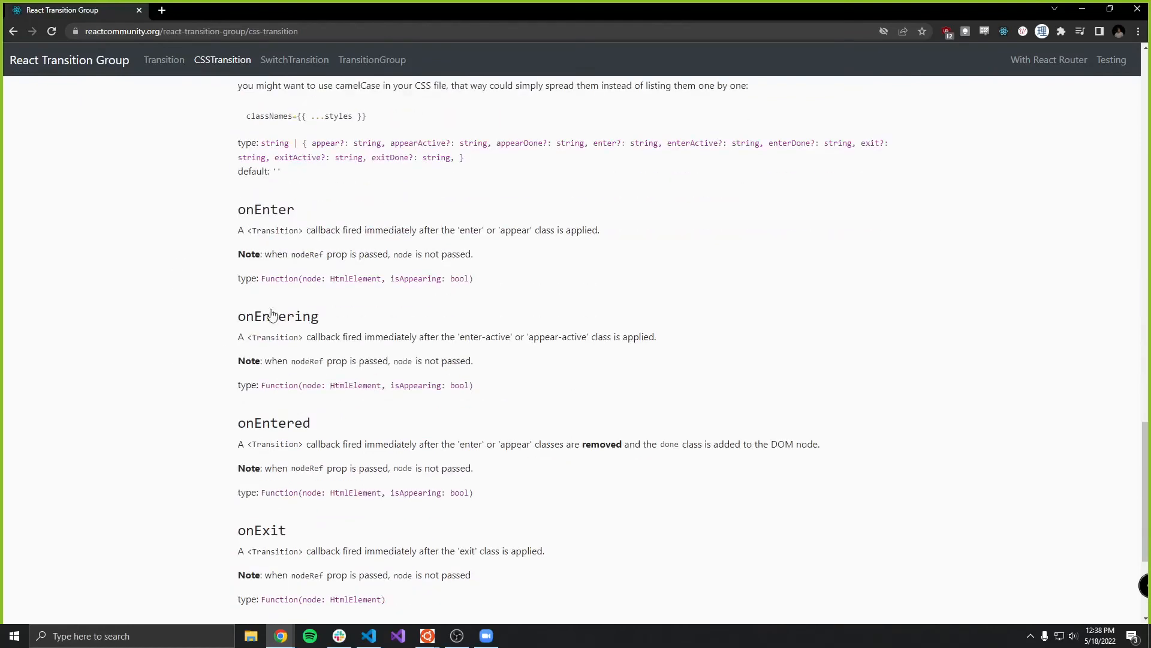
mouse_move(458, 243)
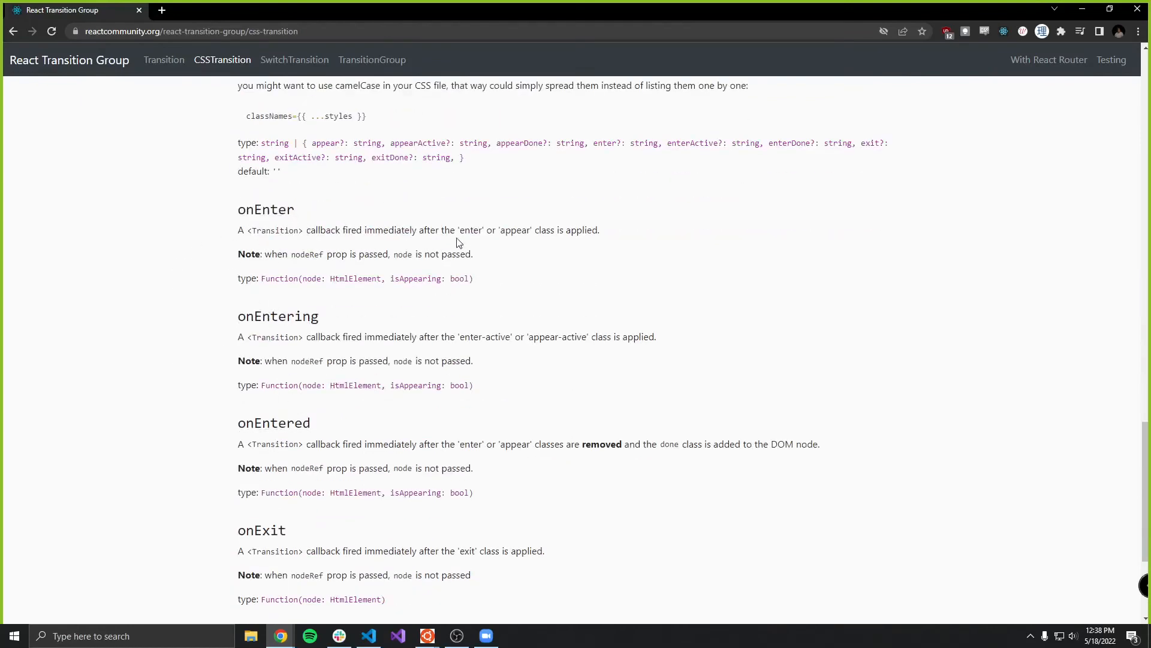
scroll(down, 3)
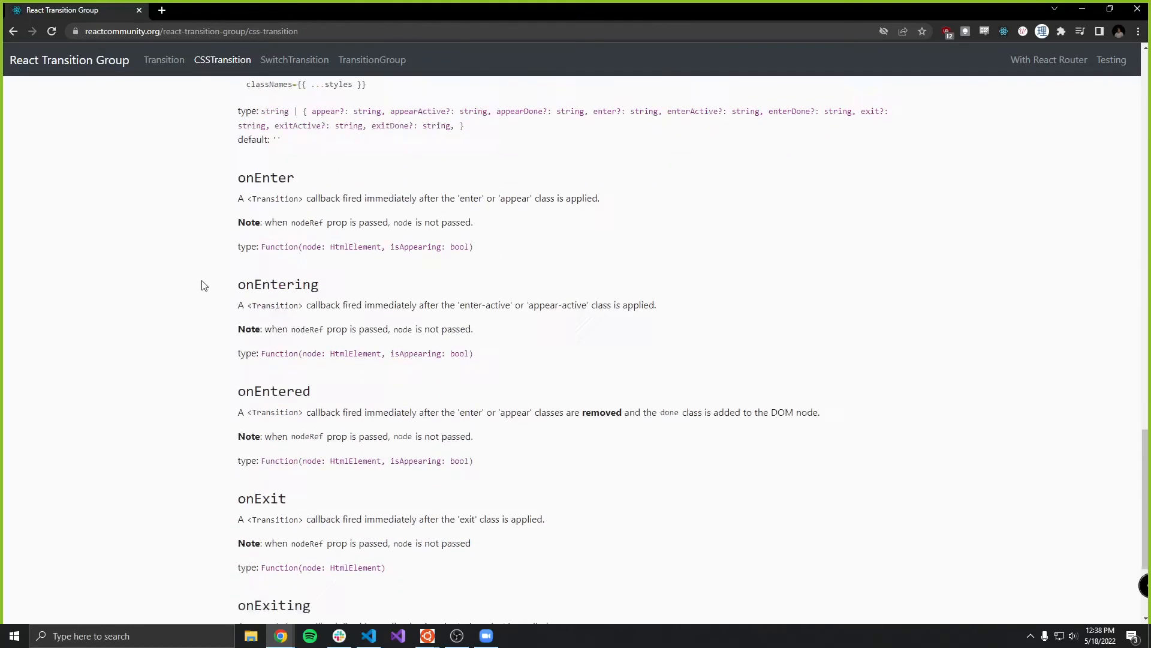
scroll(down, 3)
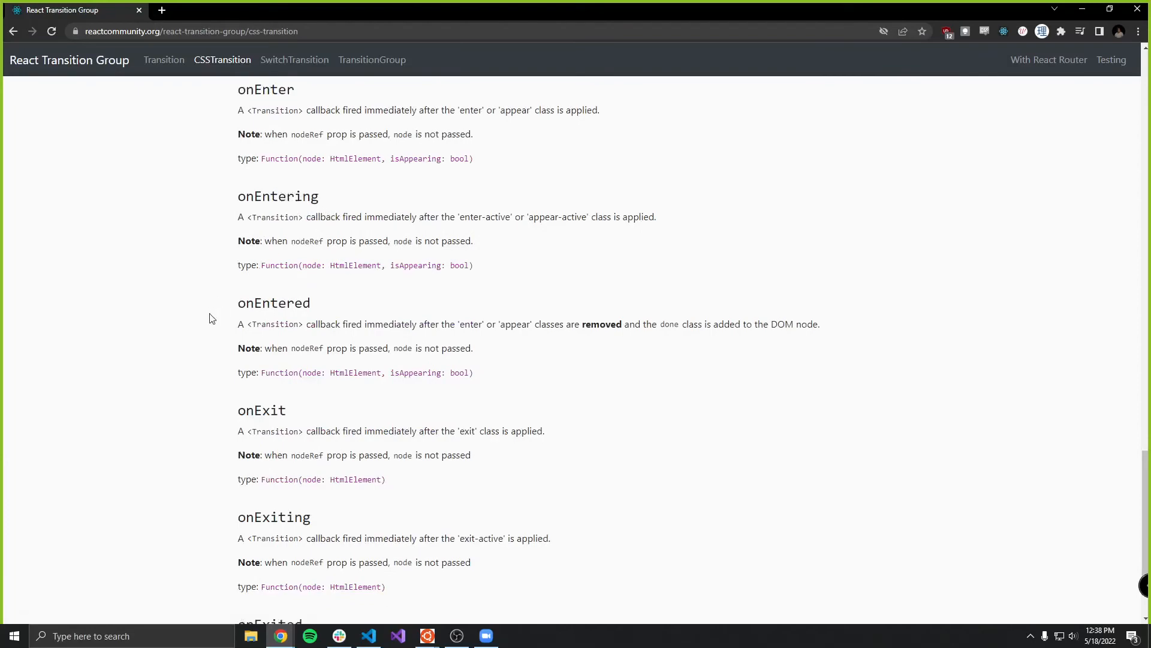
scroll(down, 3)
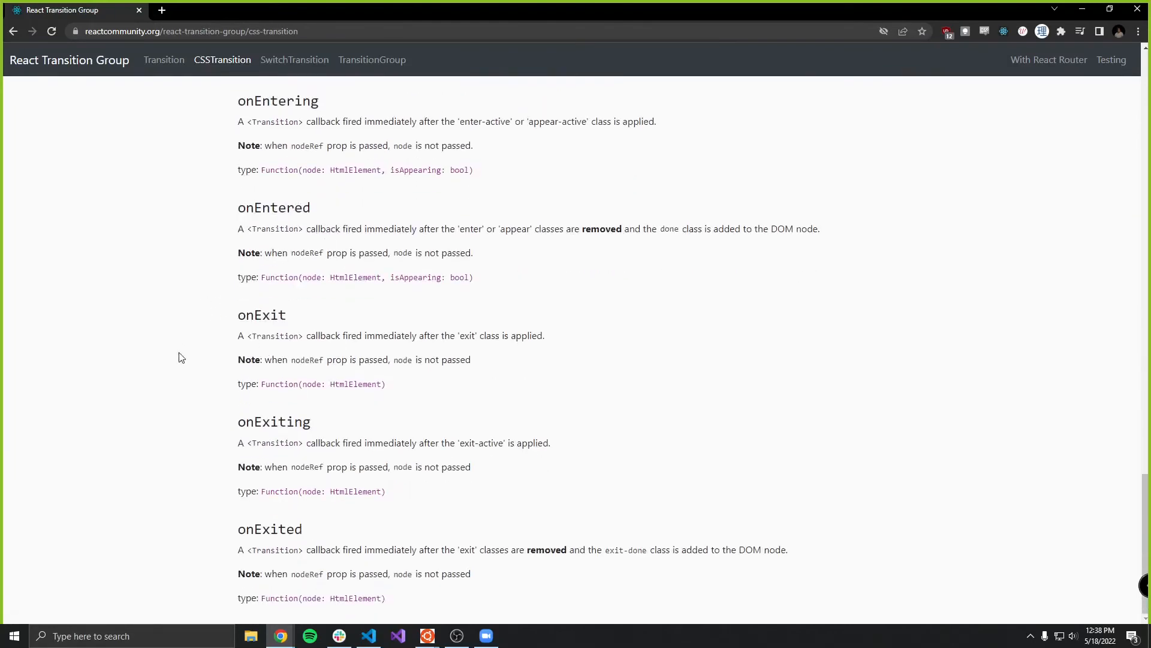
mouse_move(176, 384)
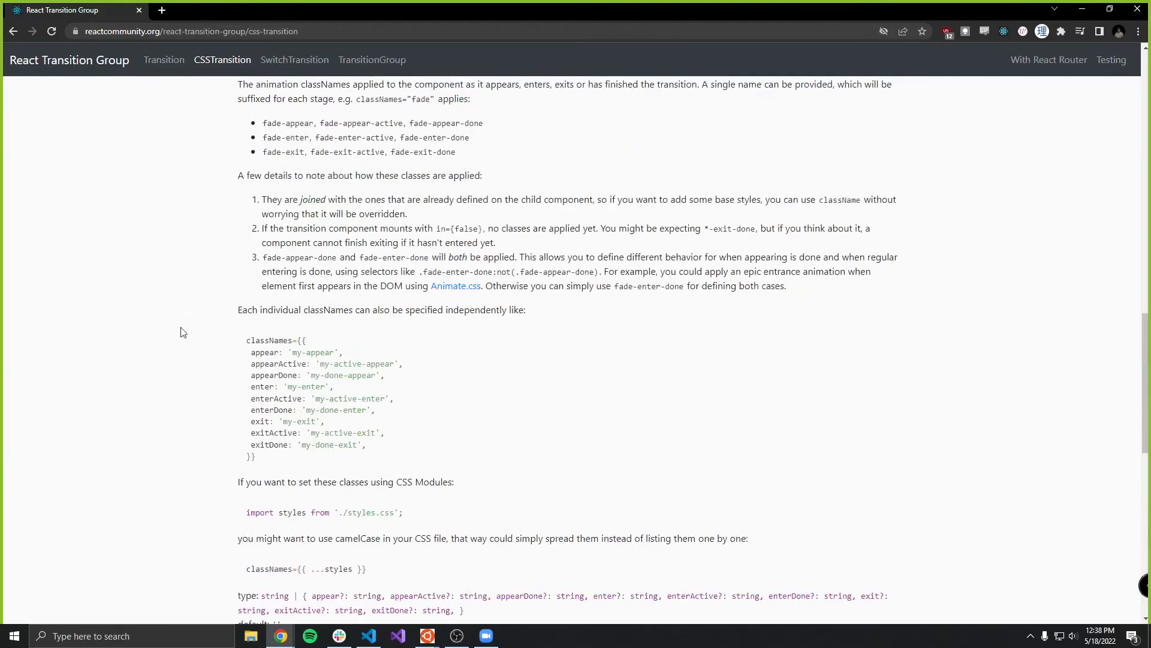
scroll(down, 3)
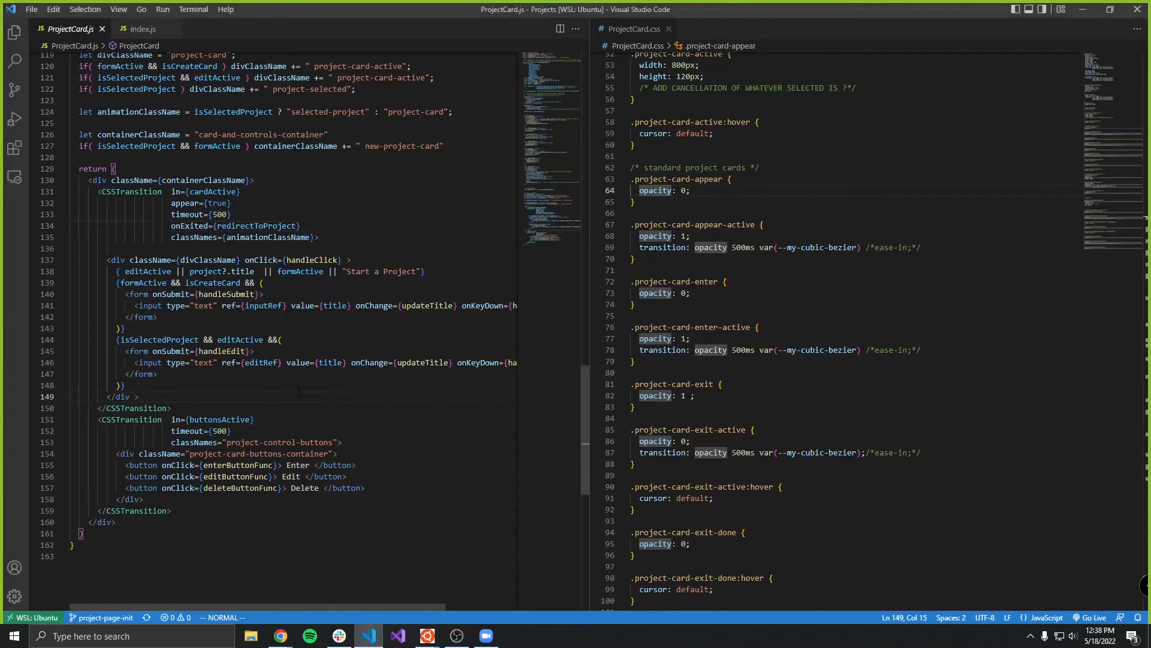
Scroll ProjectCard.js and move focus into ProjectCard.css at the cards' enter-active rule.
scroll(up, 3)
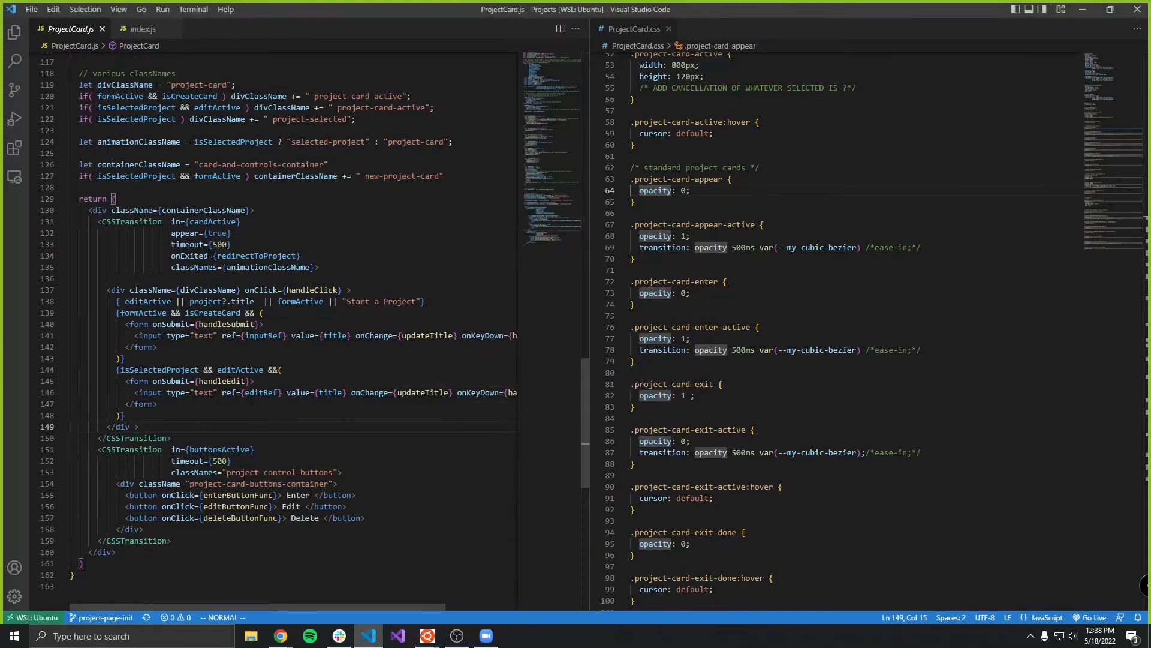
scroll(down, 3)
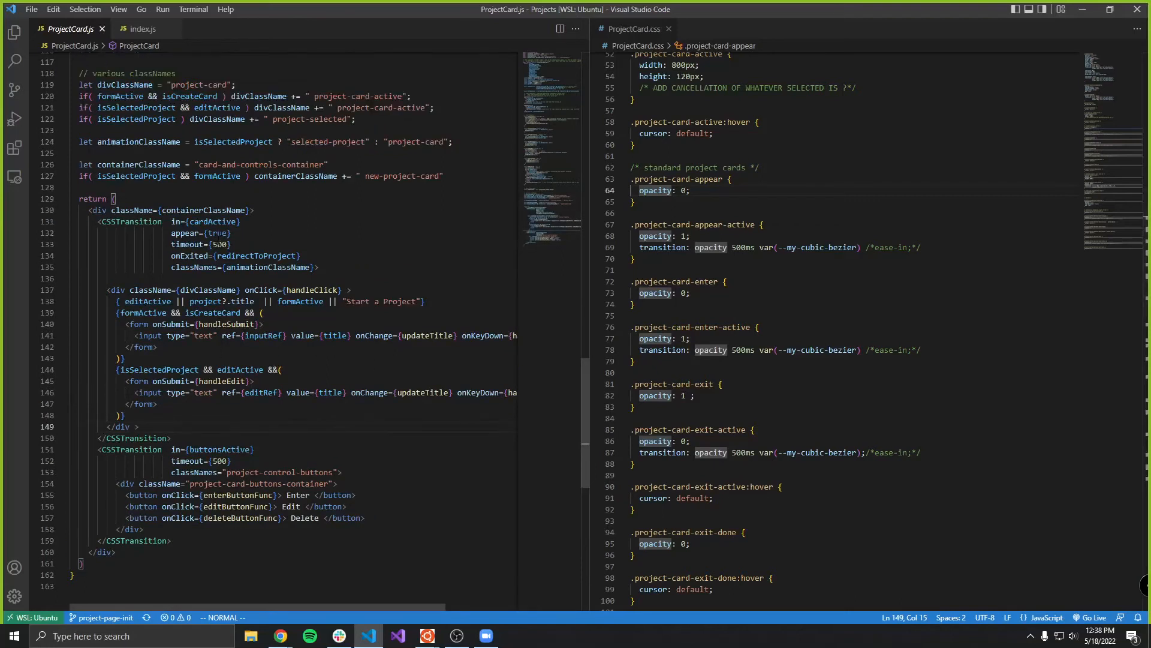
click(755, 350)
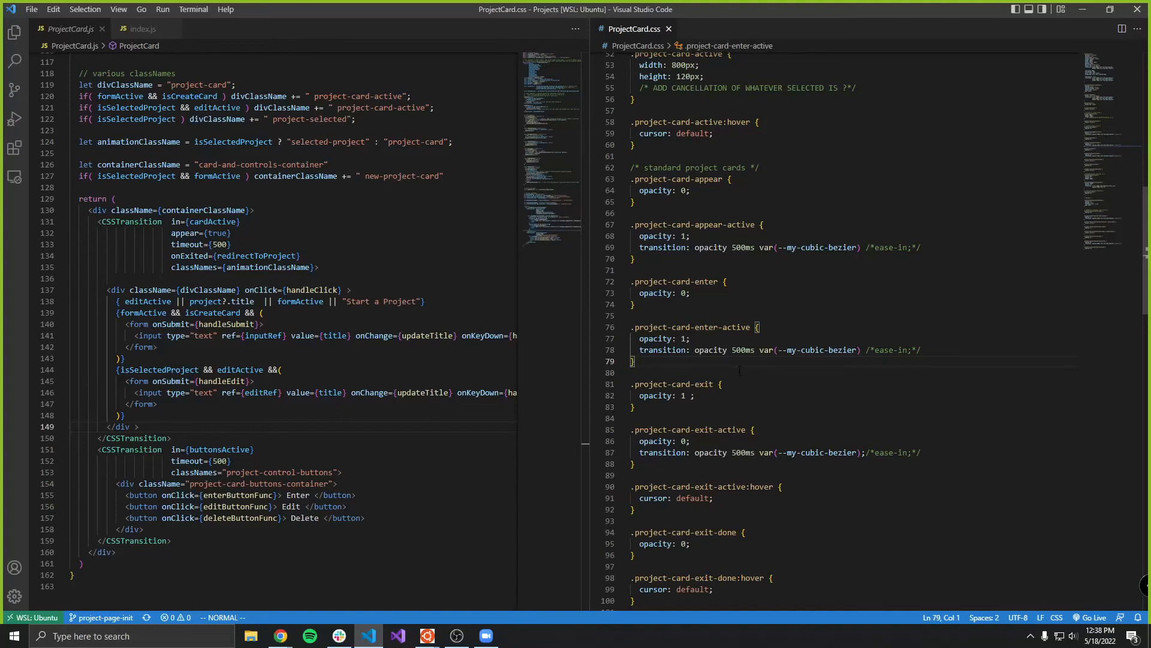
click(738, 350)
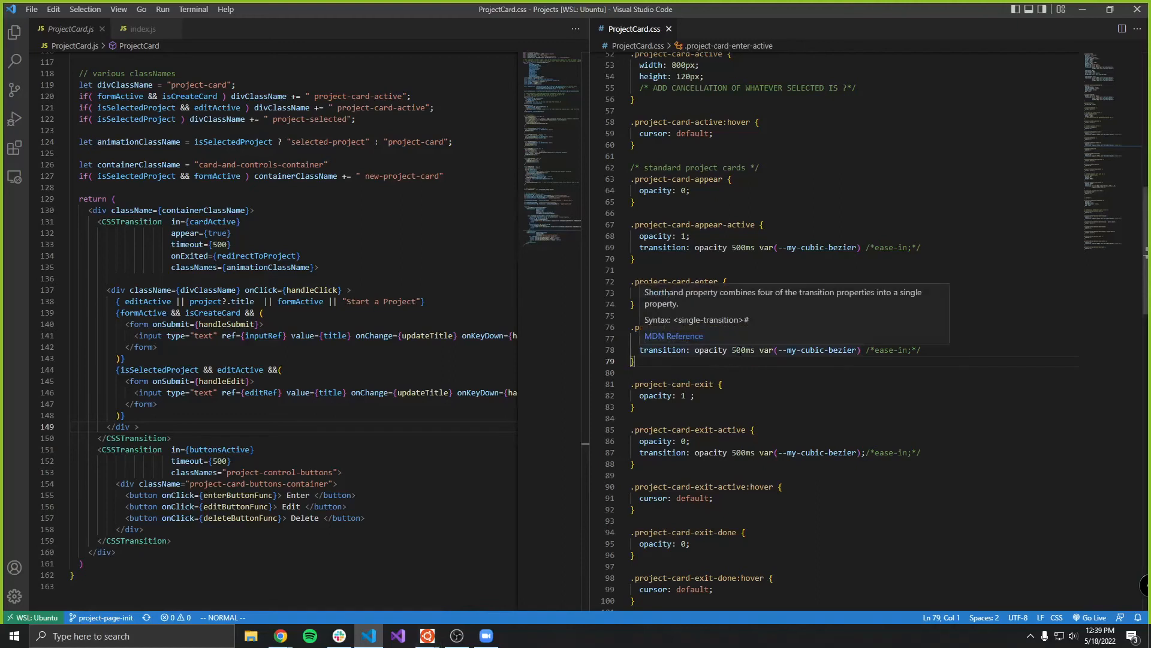
mouse_move(744, 375)
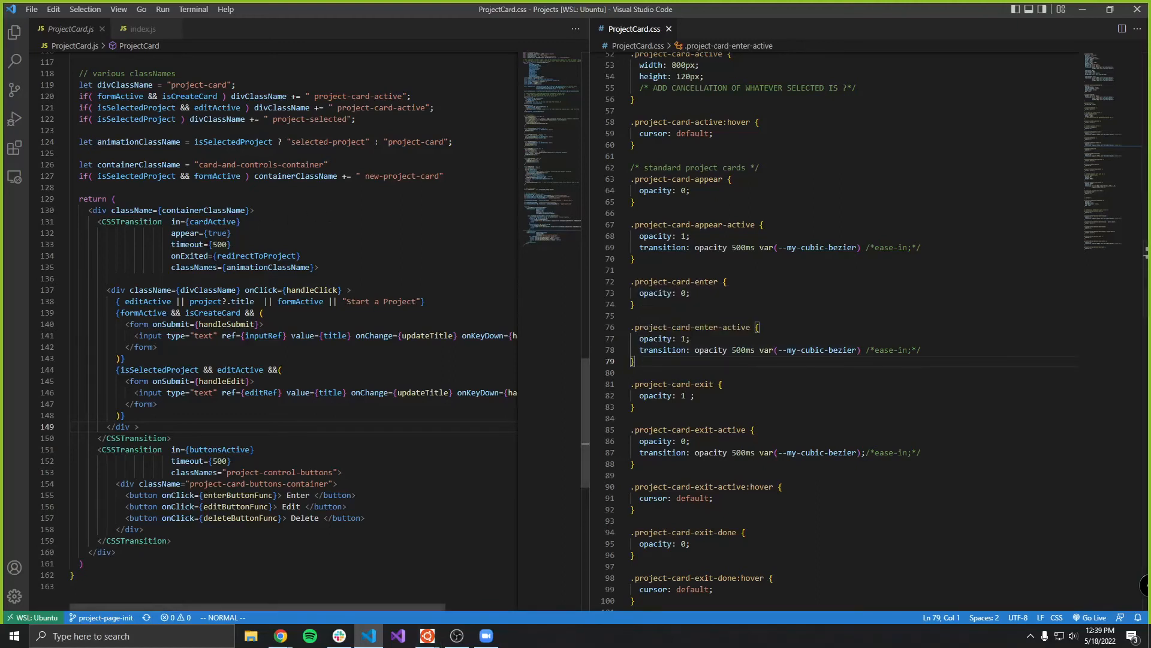
mouse_move(254, 255)
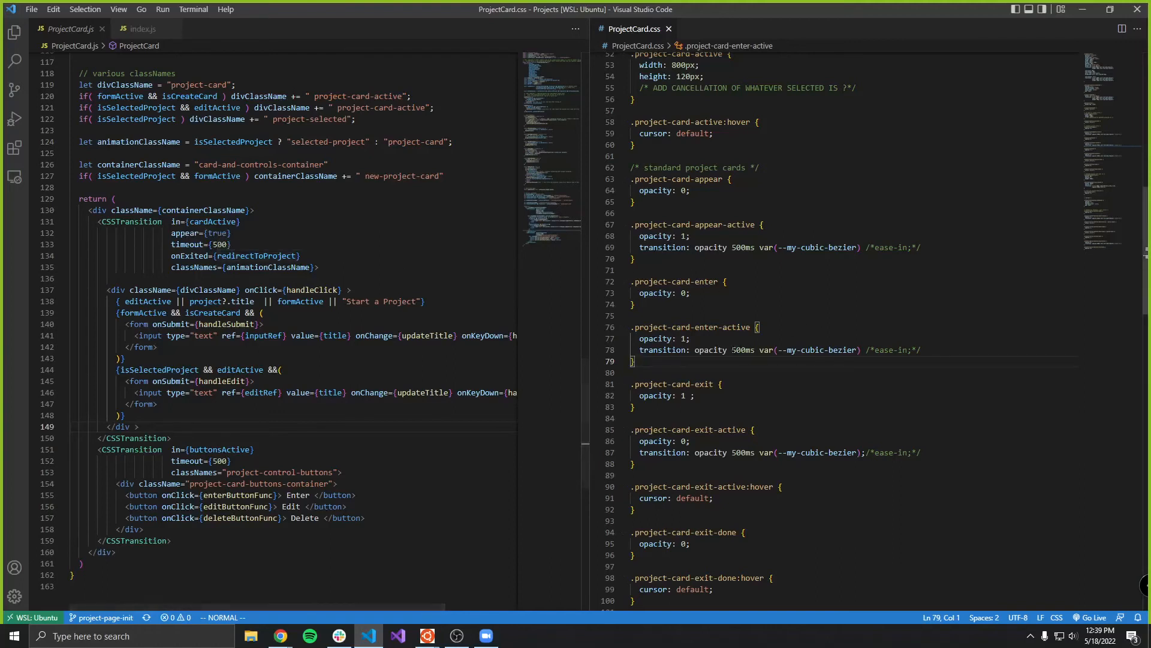
double_click(743, 350)
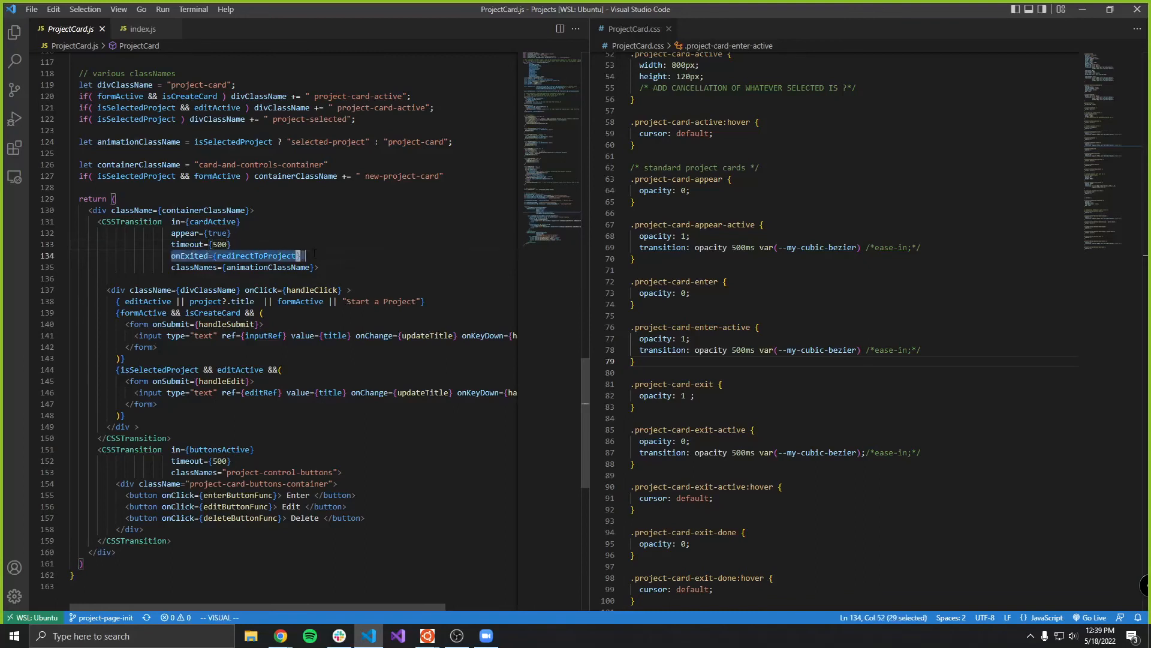
key(Escape)
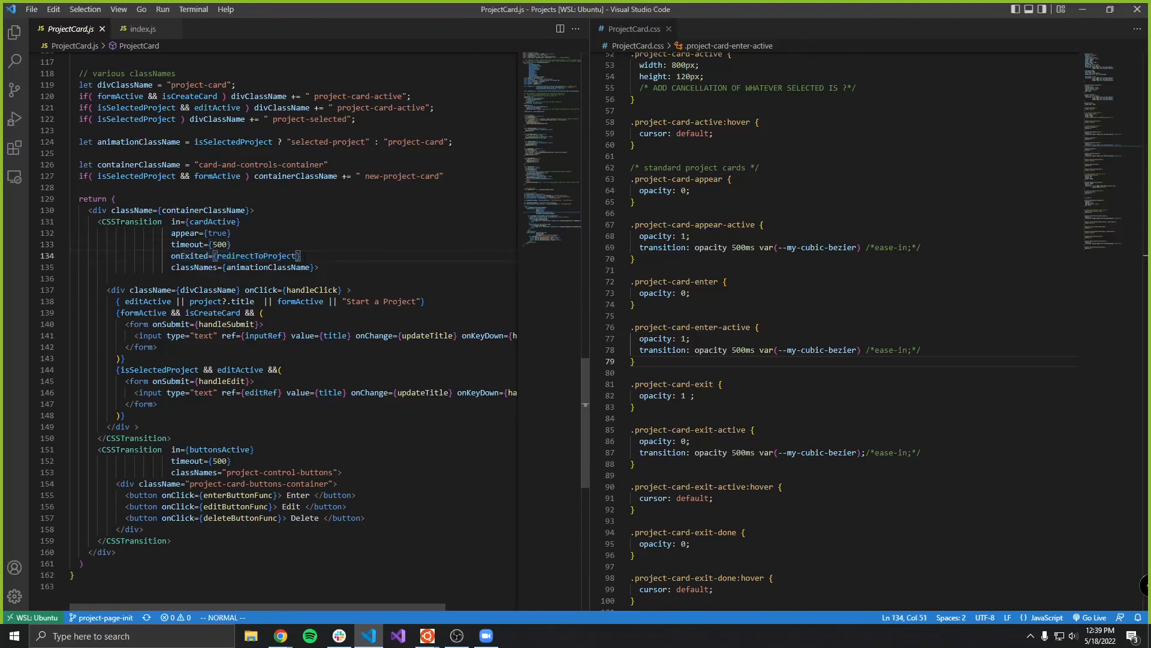
double_click(256, 255)
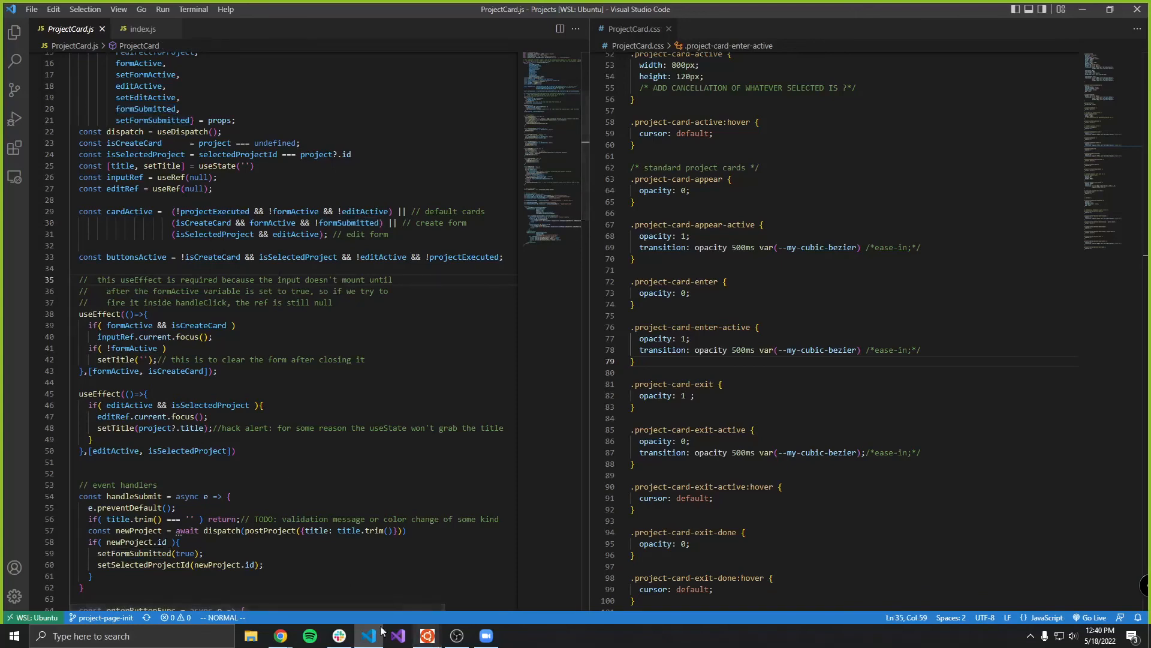
Go to the Projects page showing the Start a Project, a, b and abd cards.
click(280, 635)
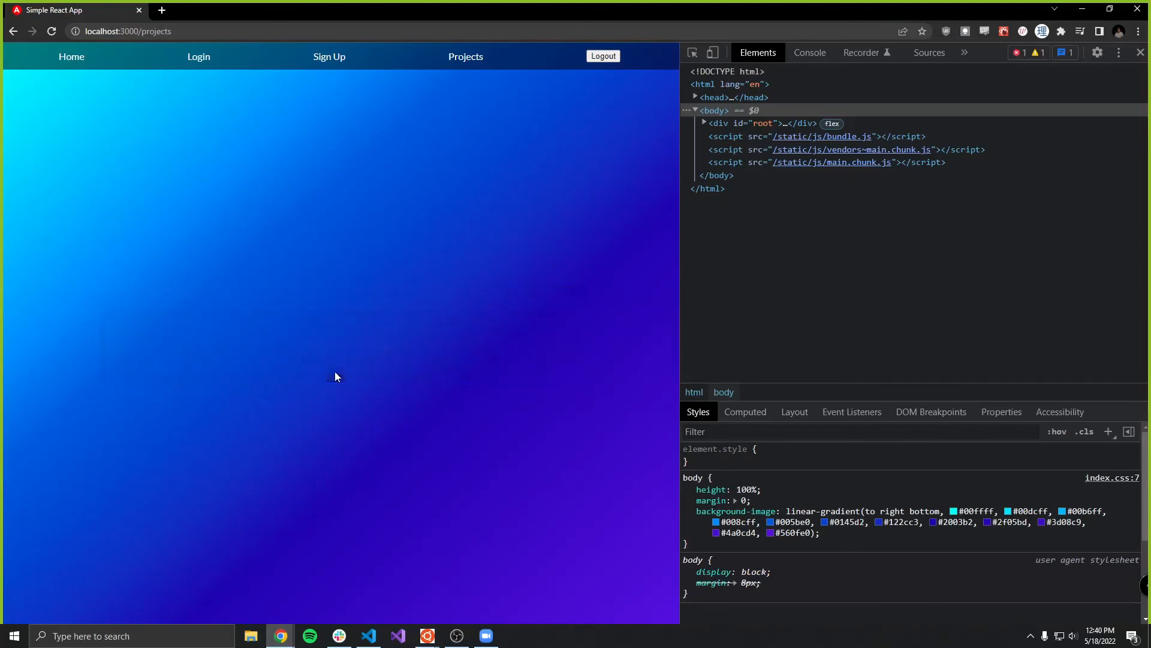
click(465, 56)
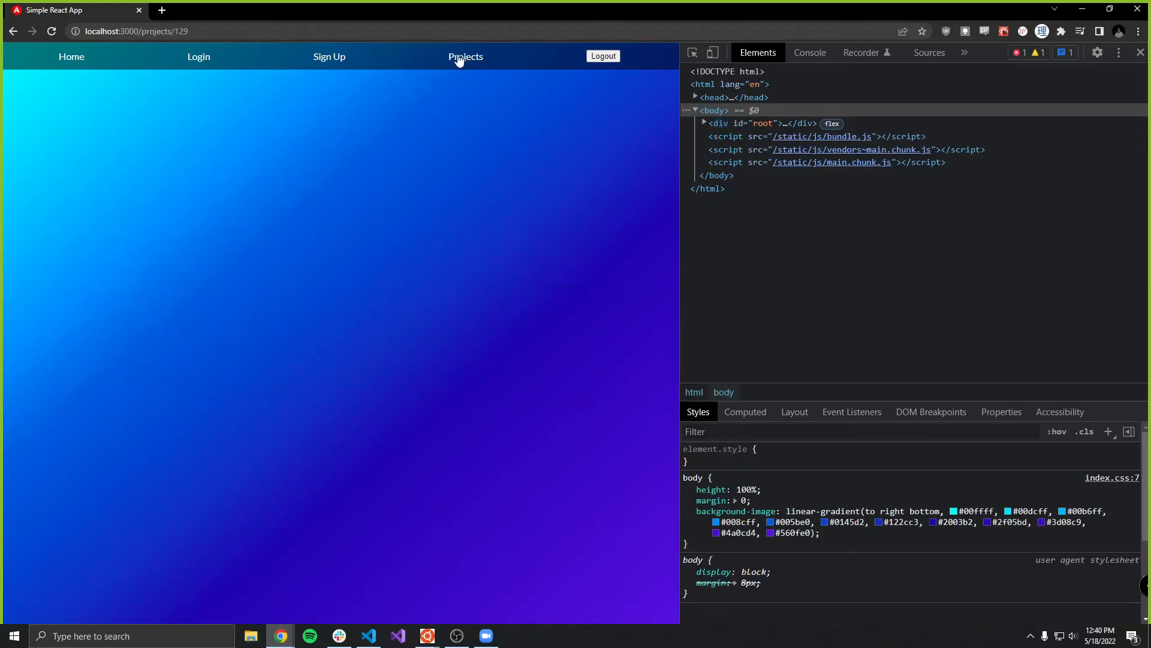
click(465, 56)
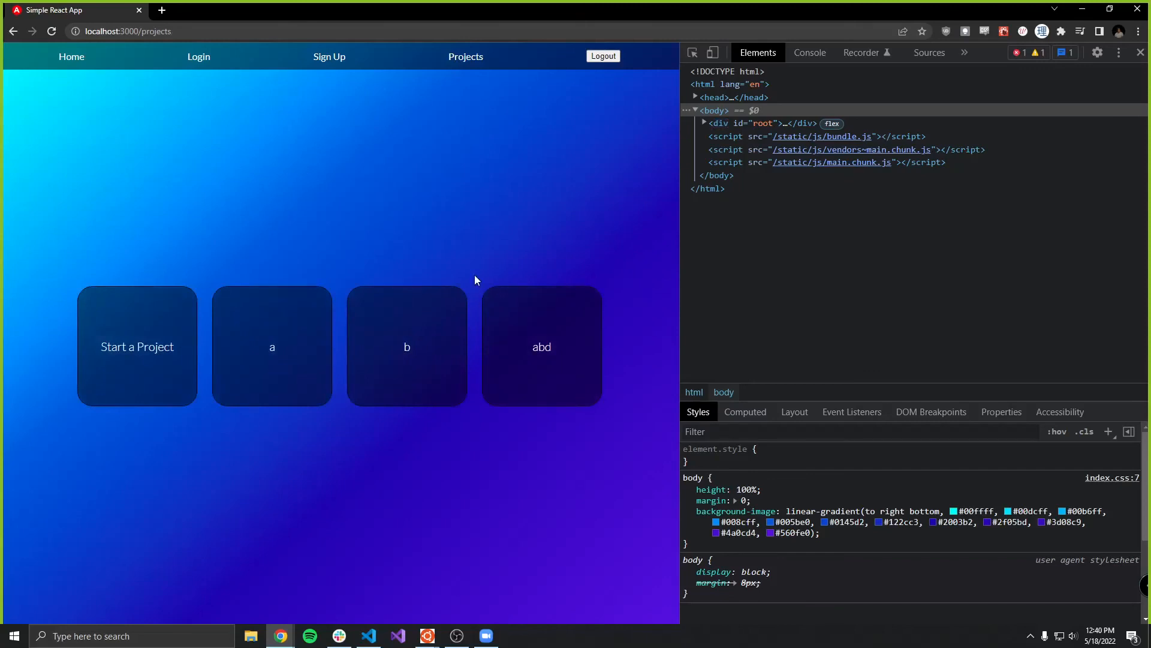
mouse_move(480, 277)
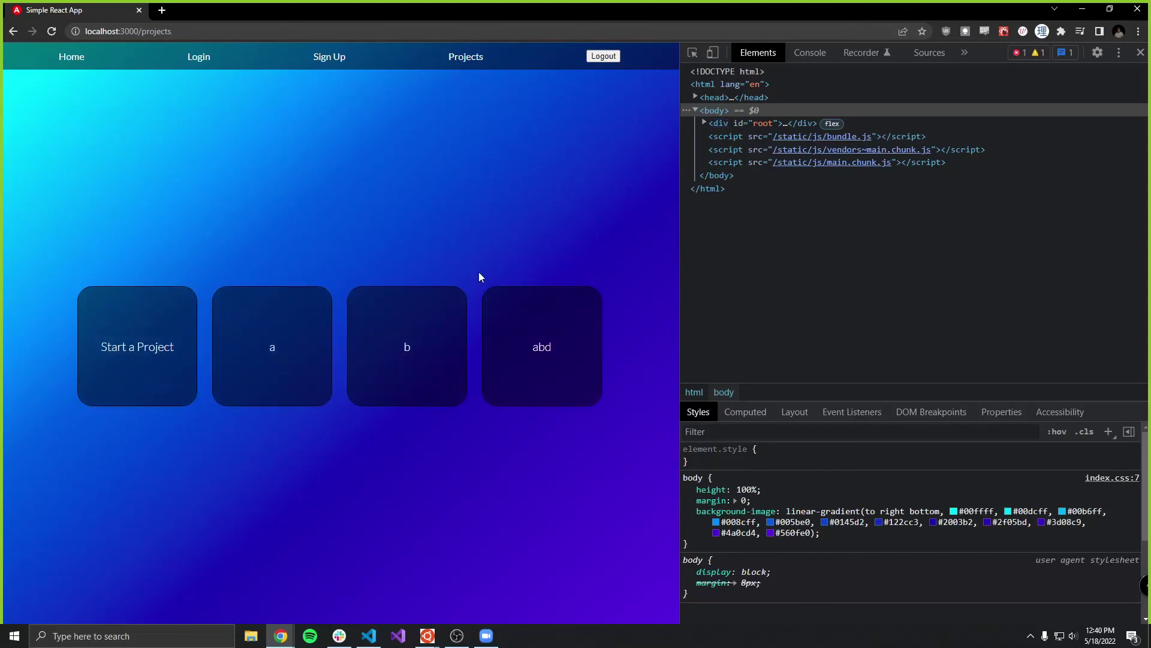